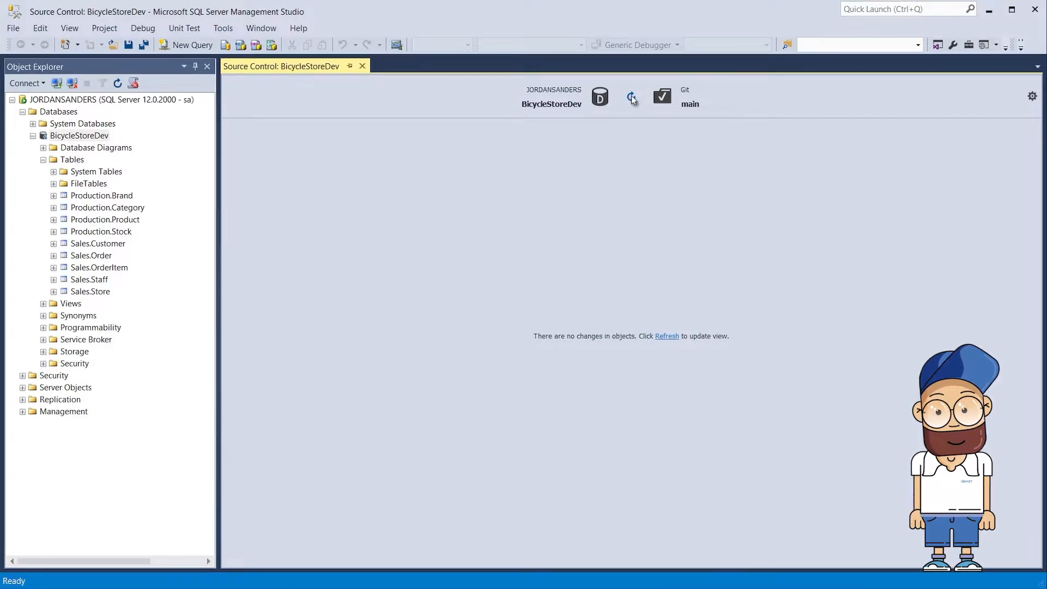
# Create the DemoSourceControl_devbranch folder on Local Disk D: in File Explorer.
pyautogui.click(631, 96)
pyautogui.write('DemoSourc')
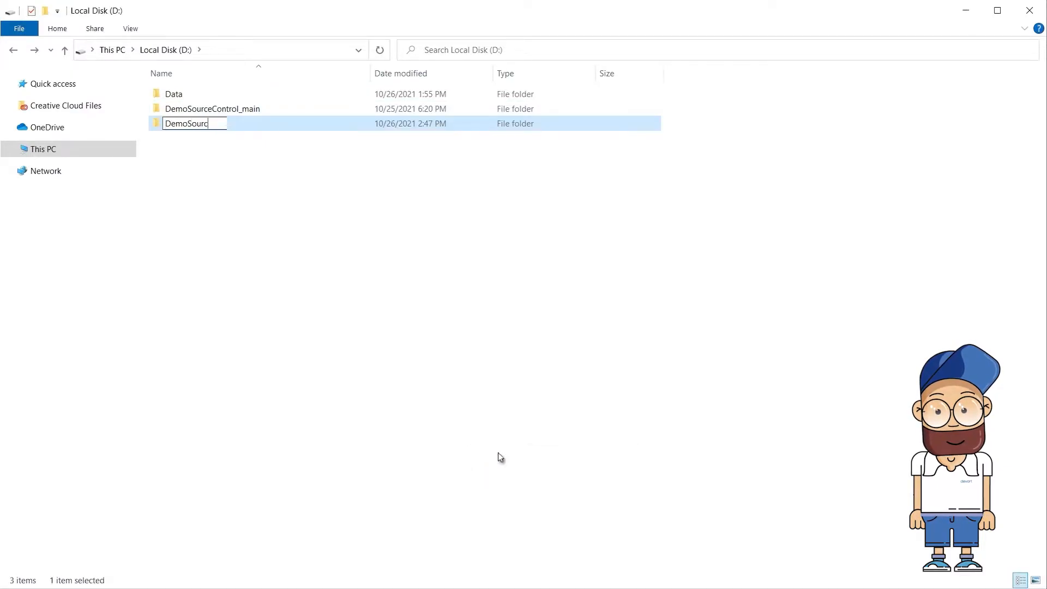
pyautogui.write('eControl_devbranch')
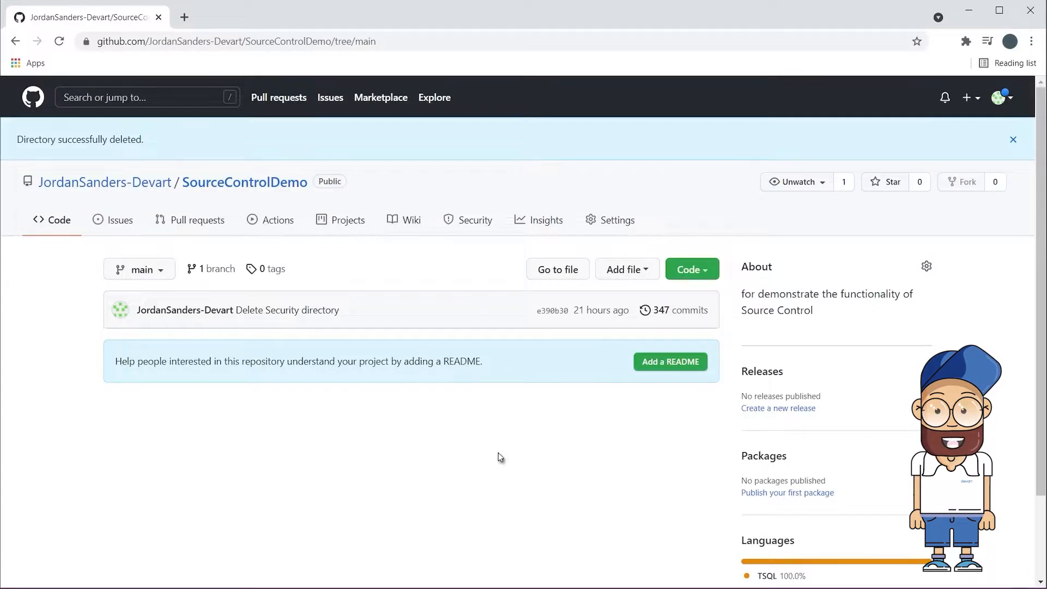
# Create branch devbranch from main on GitHub and clone it into D:\DemoSourceControl_devbranch.
pyautogui.click(140, 268)
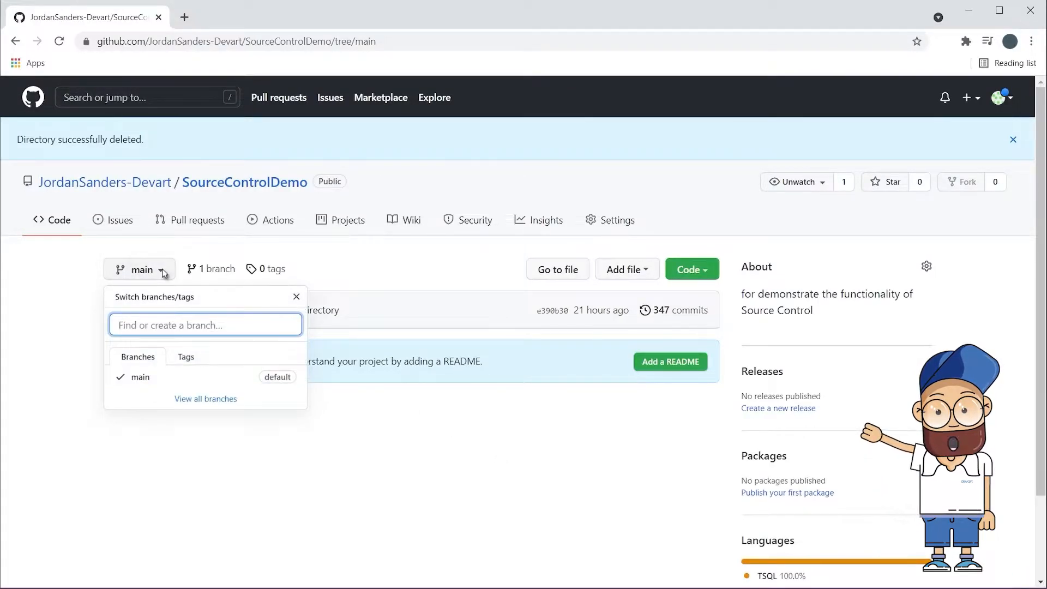
pyautogui.write('devbranch')
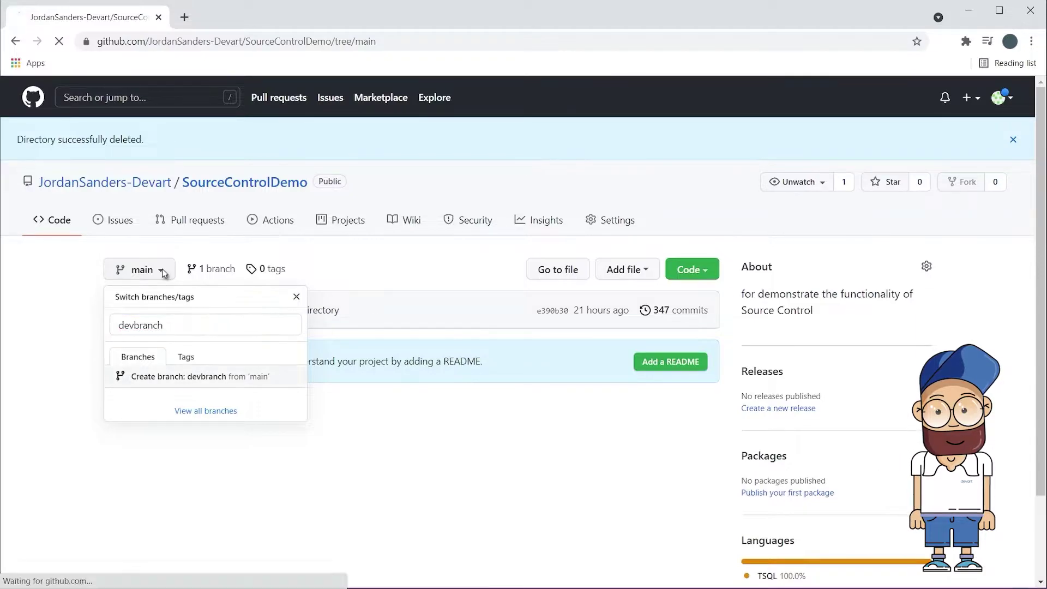
pyautogui.click(199, 376)
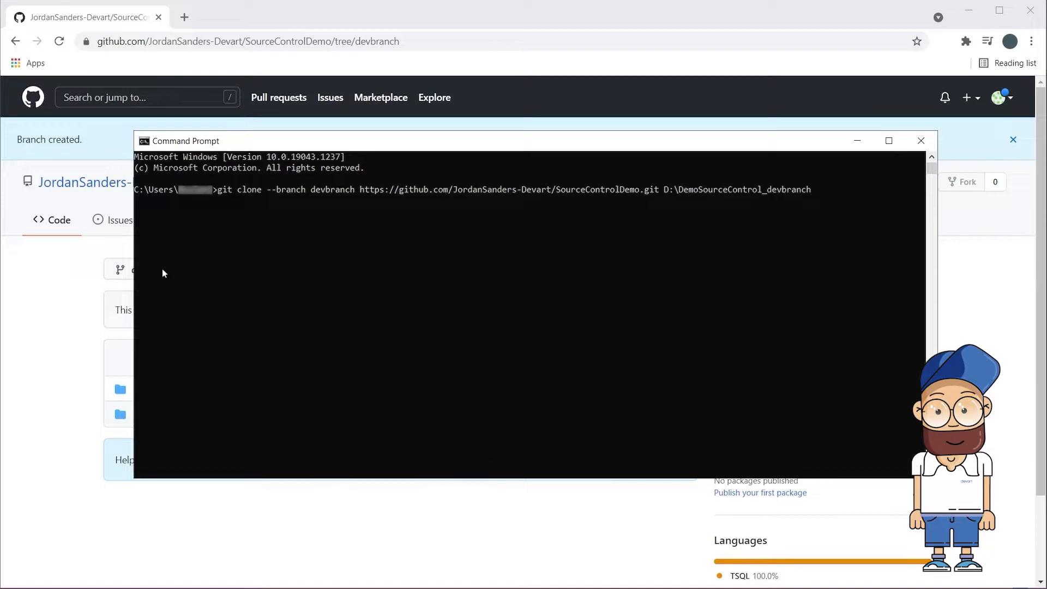
pyautogui.press('Enter')
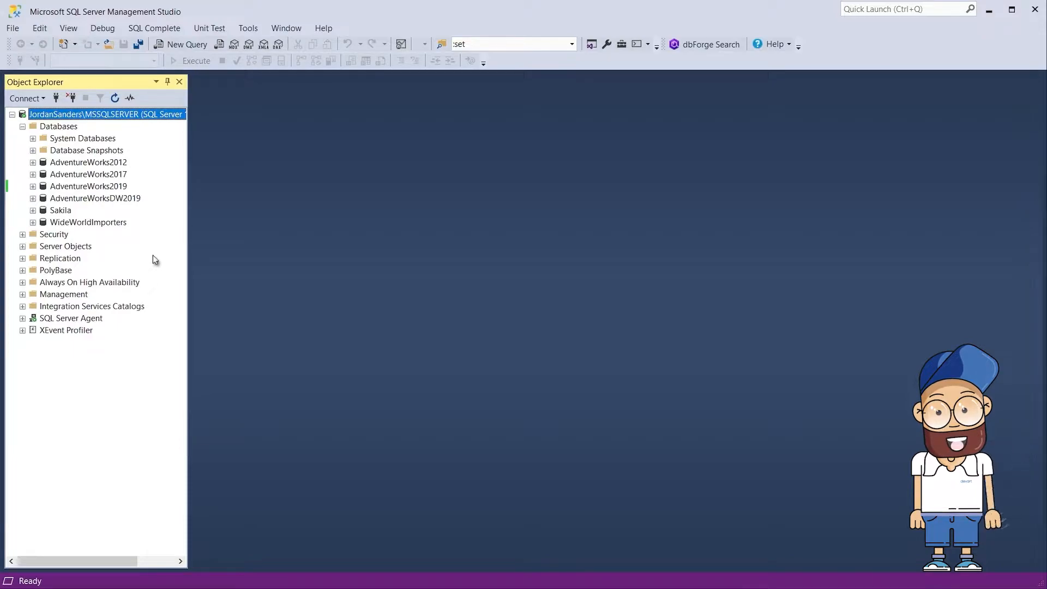
# Create an empty BicycleStoreDev database and expand its Tables folder in Object Explorer.
pyautogui.rightClick(56, 127)
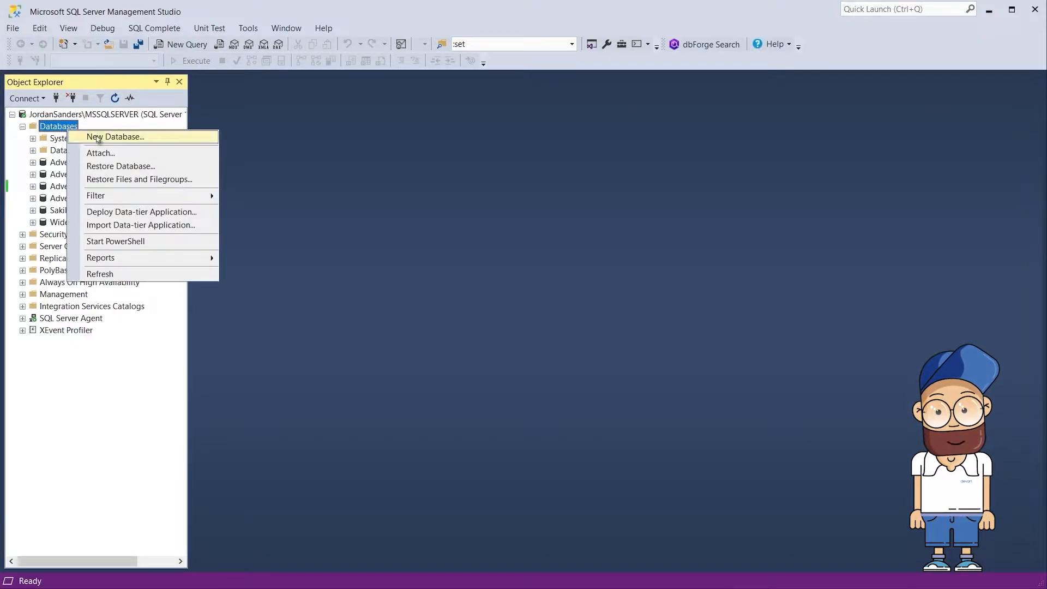
pyautogui.click(125, 137)
pyautogui.write('BicycleStoreDev')
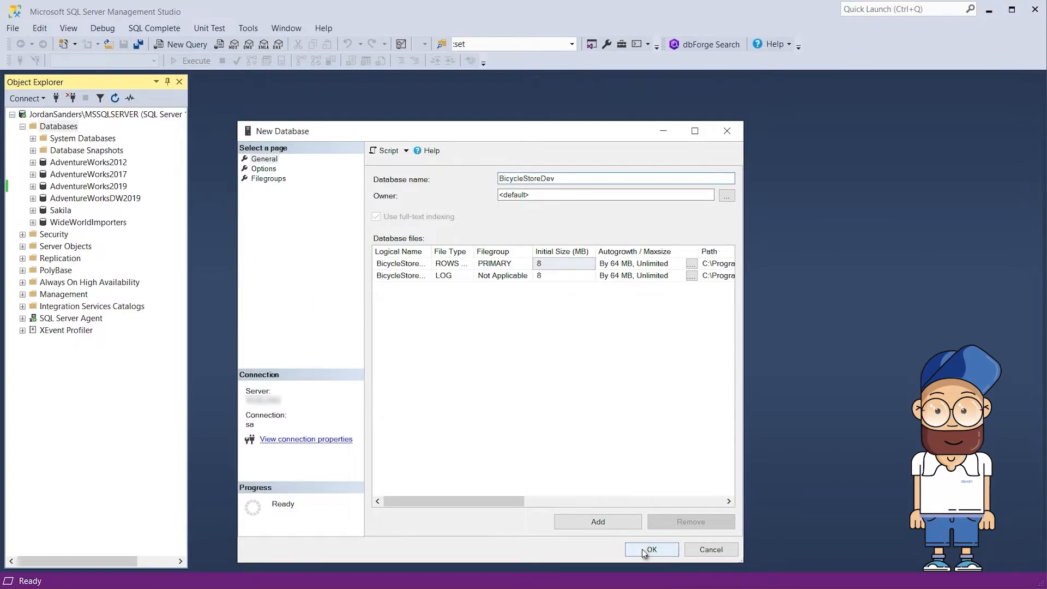
pyautogui.click(651, 549)
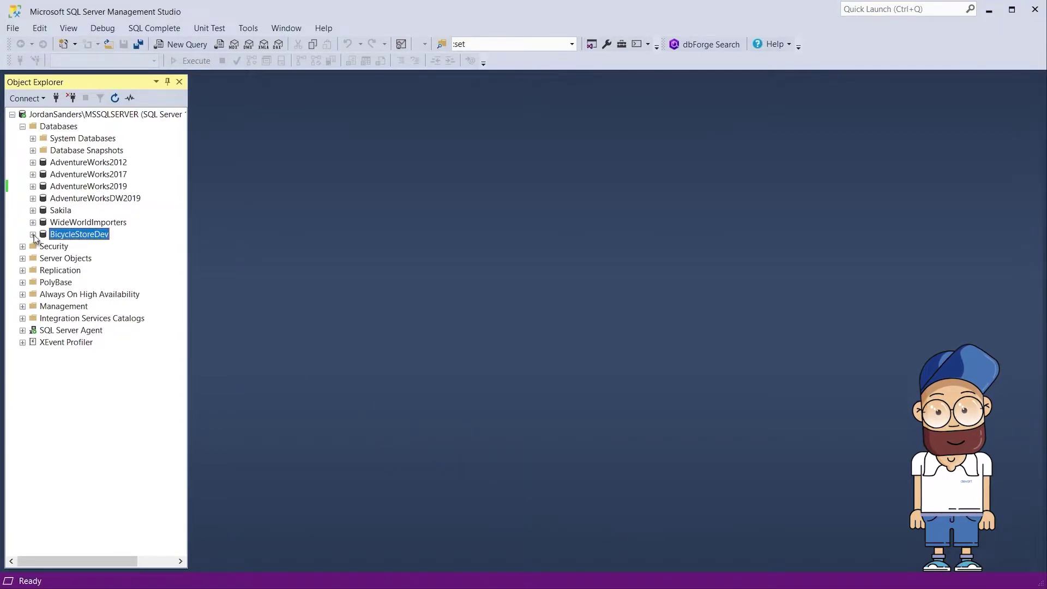
pyautogui.click(33, 234)
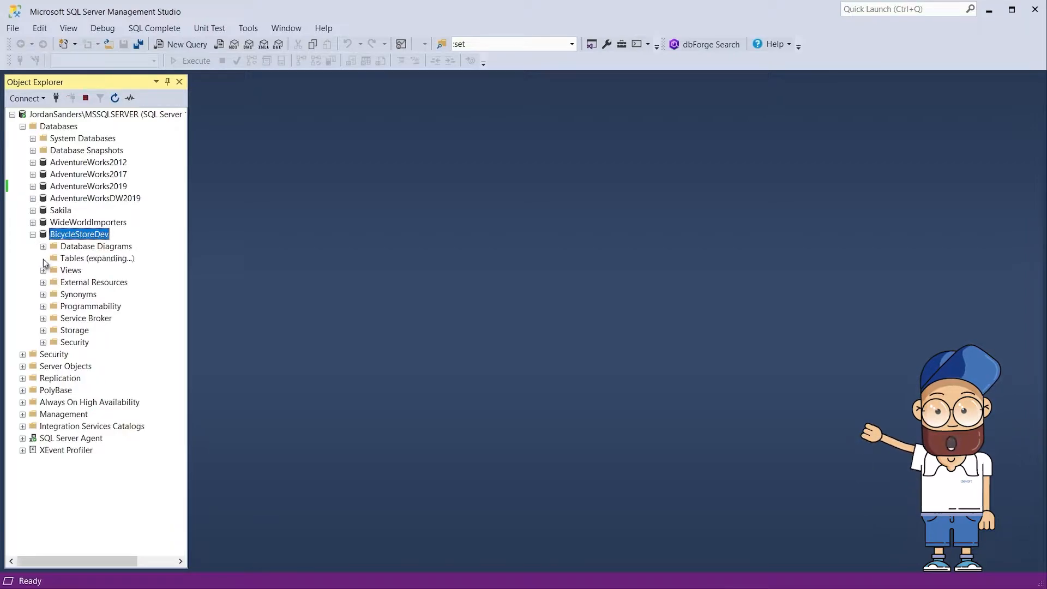
pyautogui.click(44, 258)
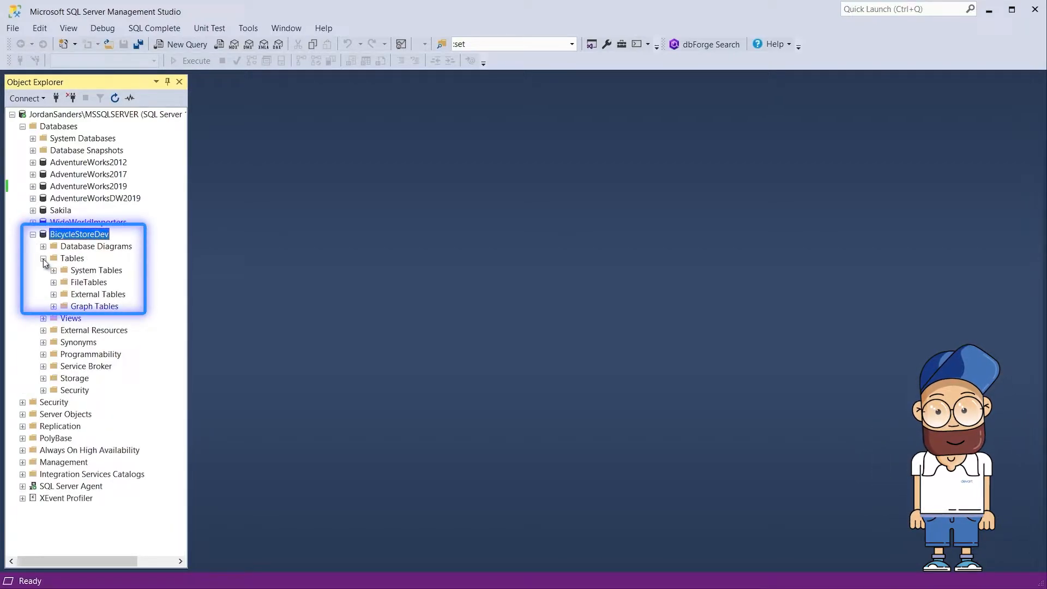
# Link BicycleStoreDev as a dedicated database to the Git repository folder DemoSourceControl_devbranch.
pyautogui.rightClick(78, 233)
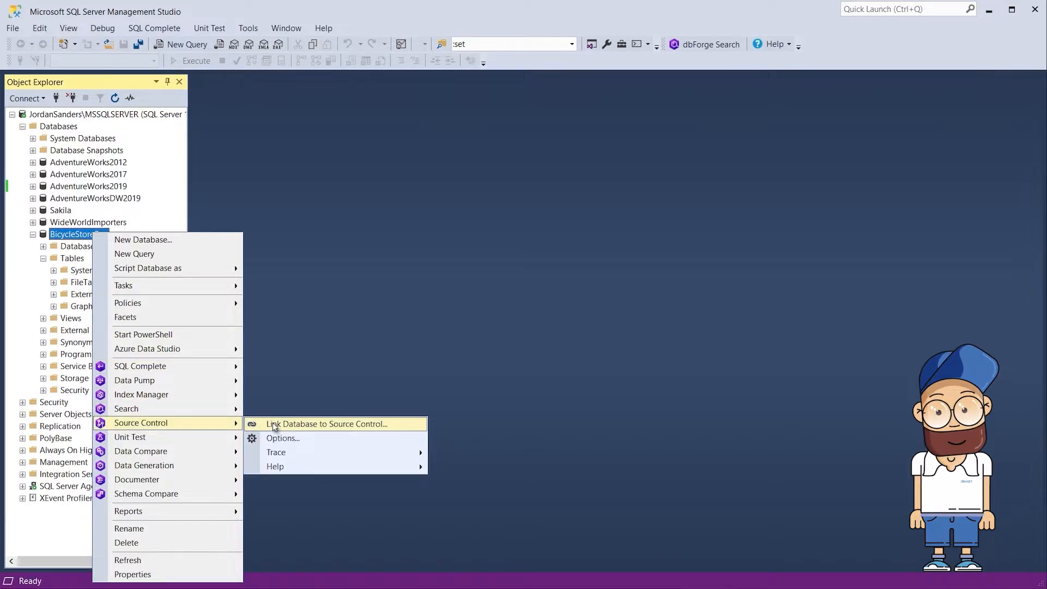
pyautogui.click(326, 423)
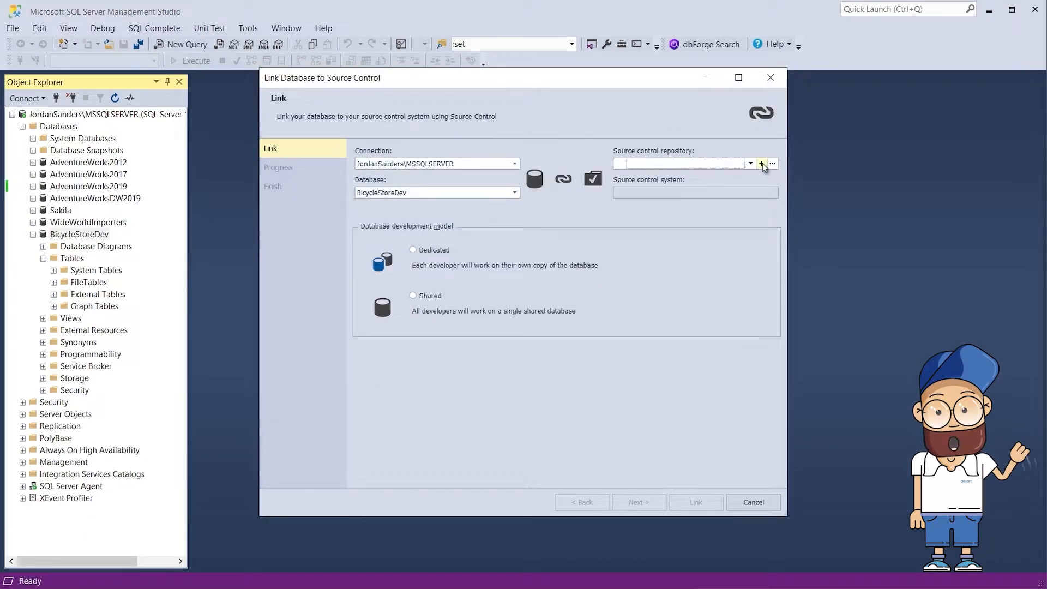
pyautogui.click(764, 164)
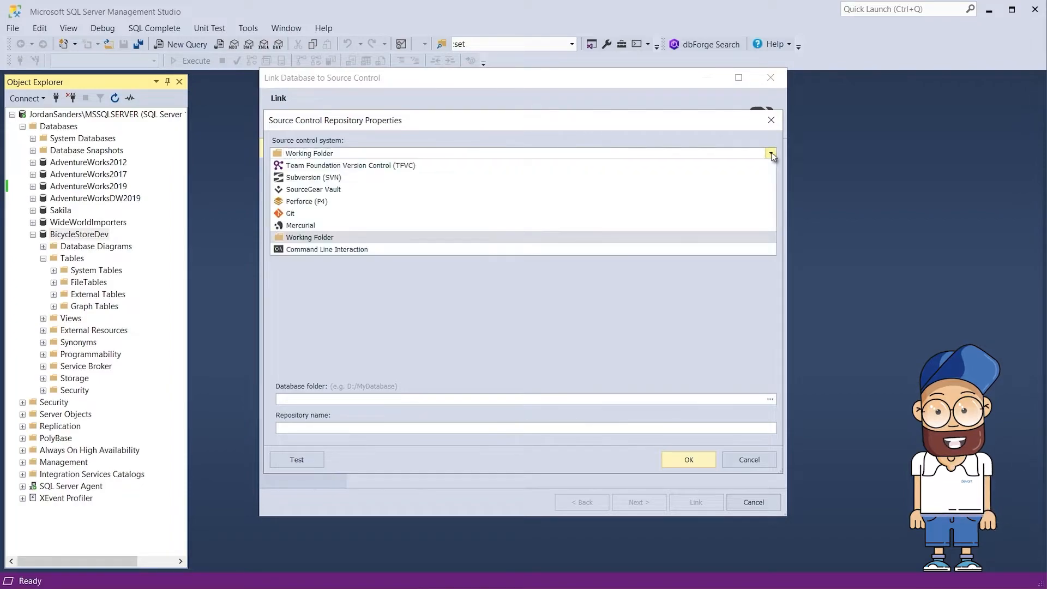
pyautogui.click(289, 214)
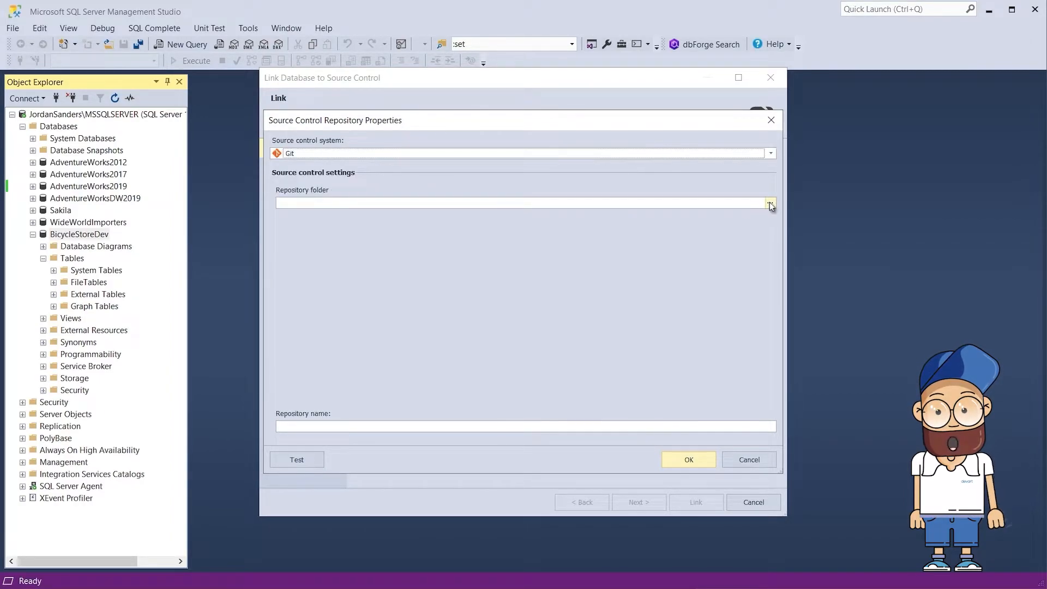
pyautogui.click(770, 203)
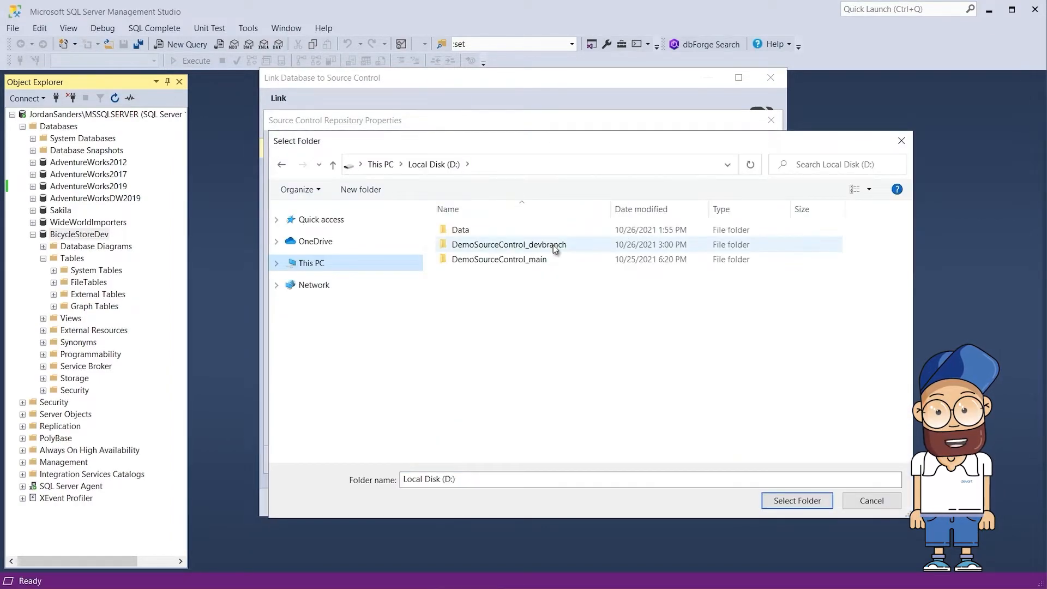
pyautogui.click(510, 244)
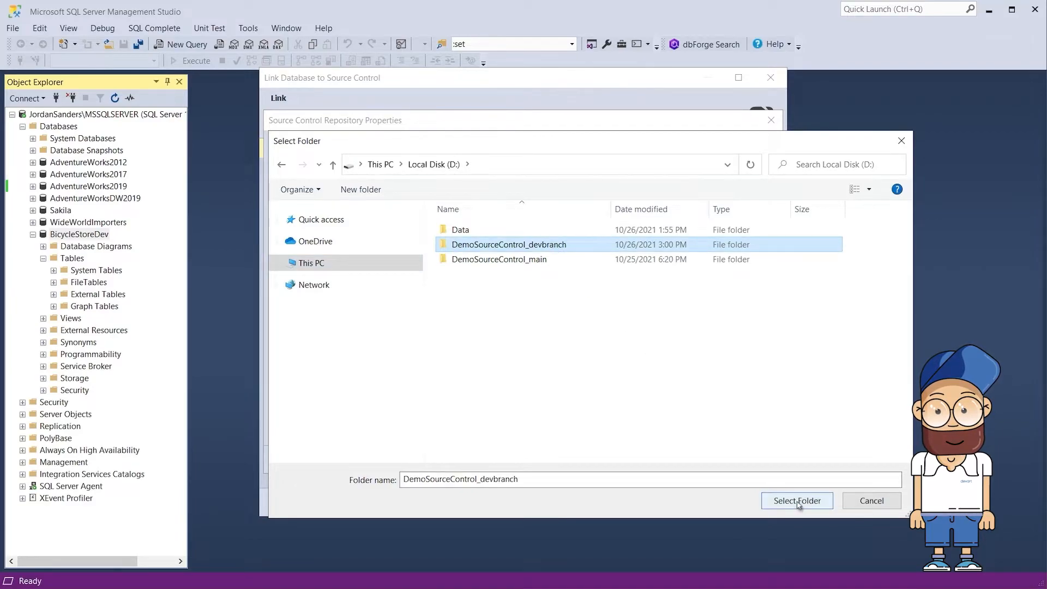
pyautogui.click(796, 501)
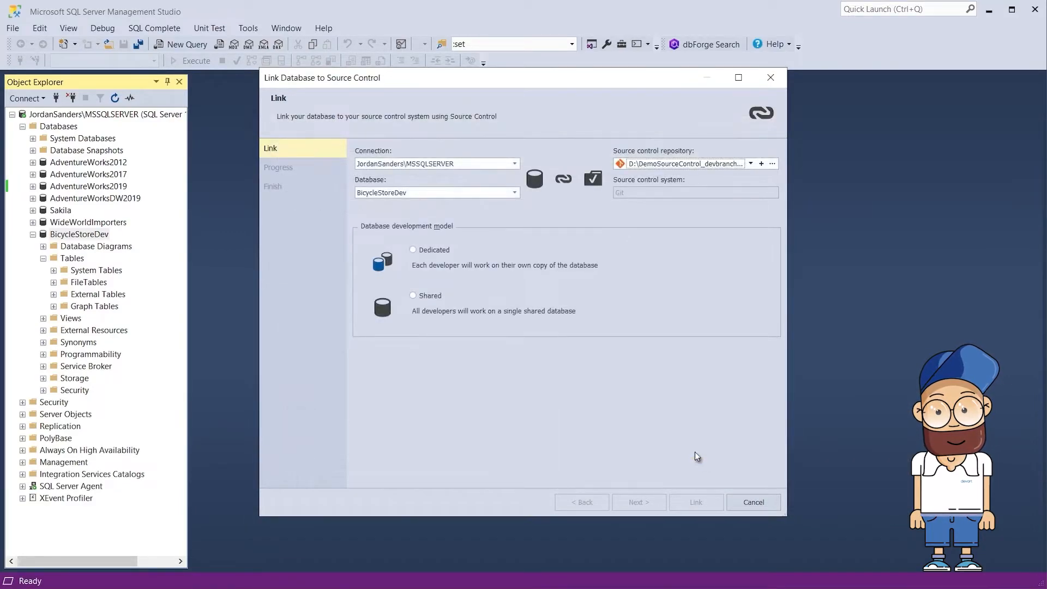
pyautogui.click(413, 250)
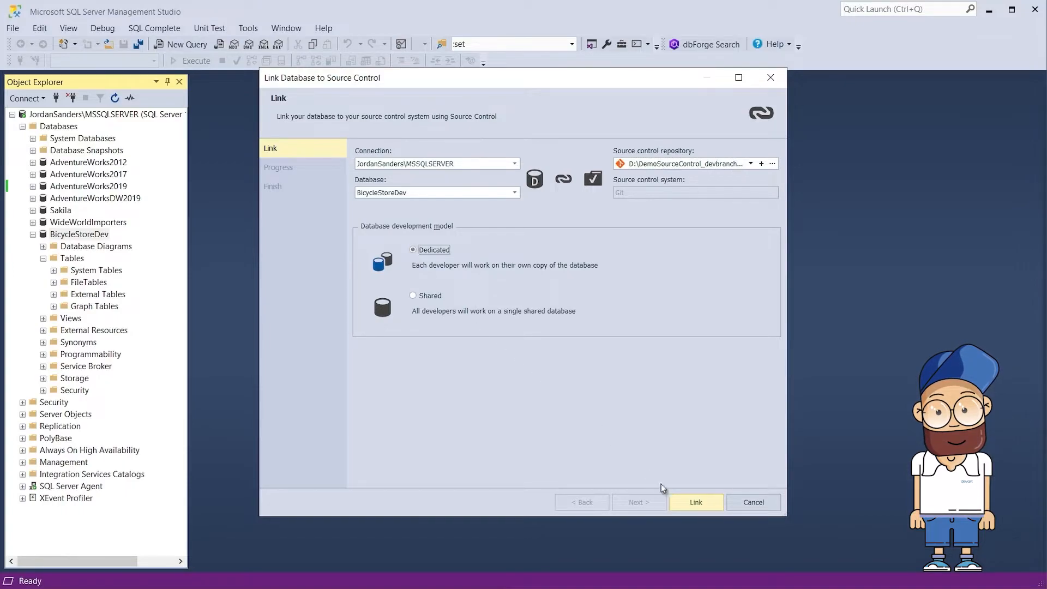
pyautogui.click(696, 502)
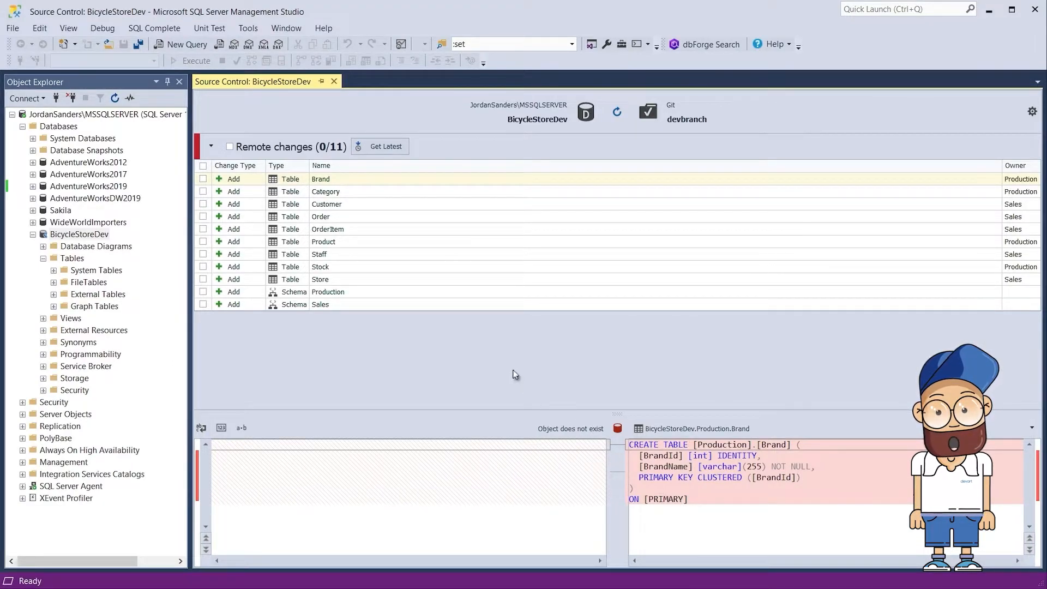
# Select all 11 remote changes and Get Latest into BicycleStoreDev.
pyautogui.click(228, 146)
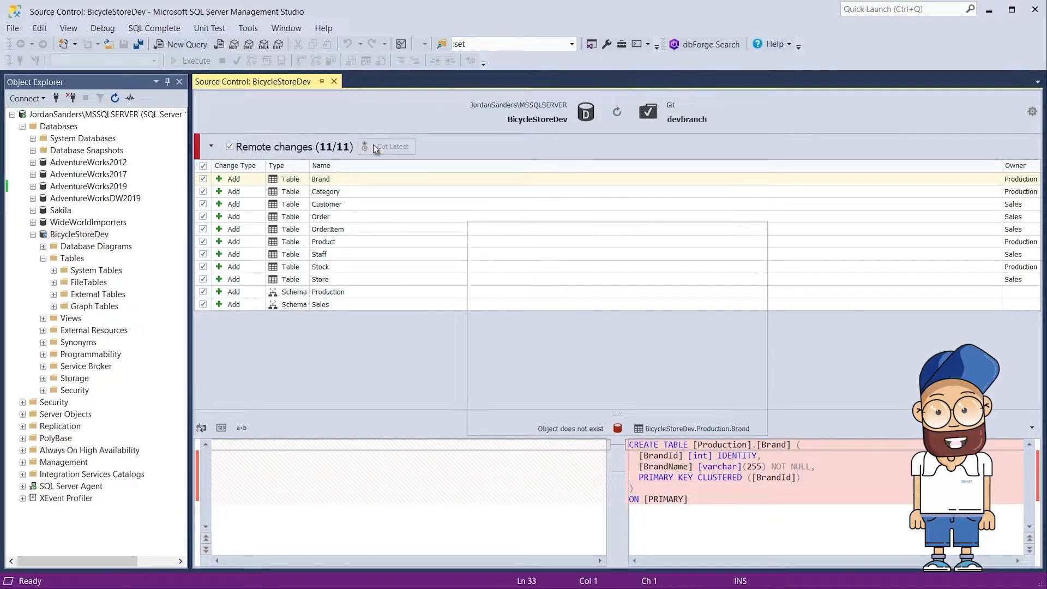
pyautogui.click(393, 146)
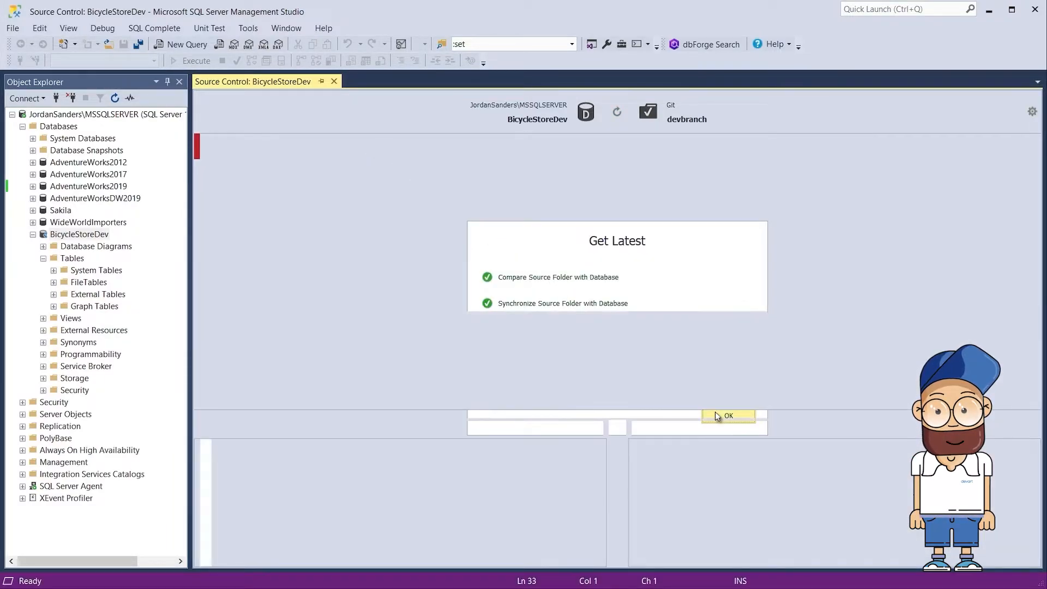
# Close the update summary, refresh Object Explorer and select the pulled Sales.Customer table.
pyautogui.click(729, 415)
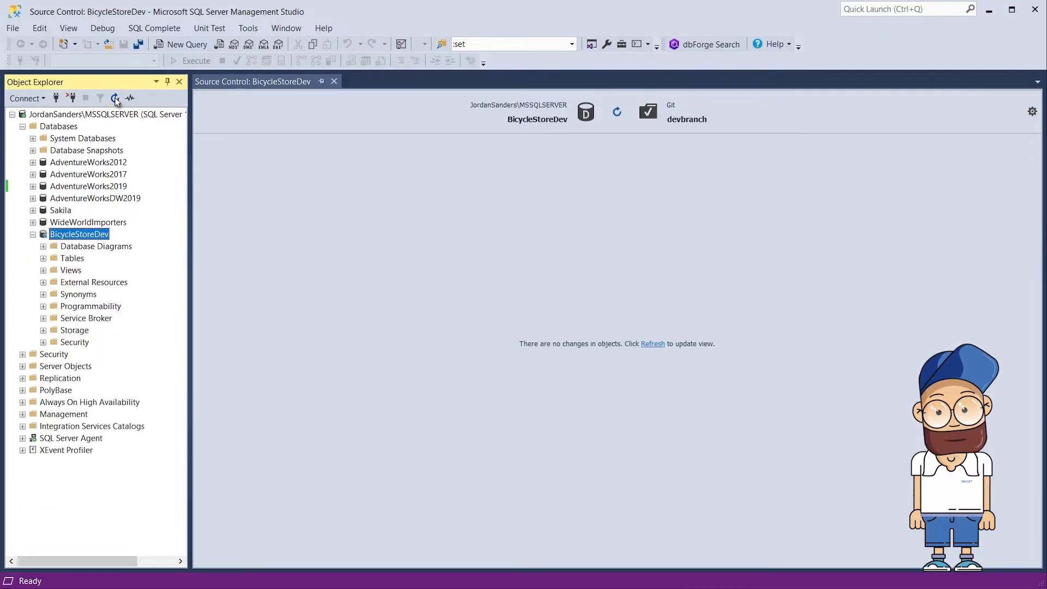
pyautogui.click(44, 257)
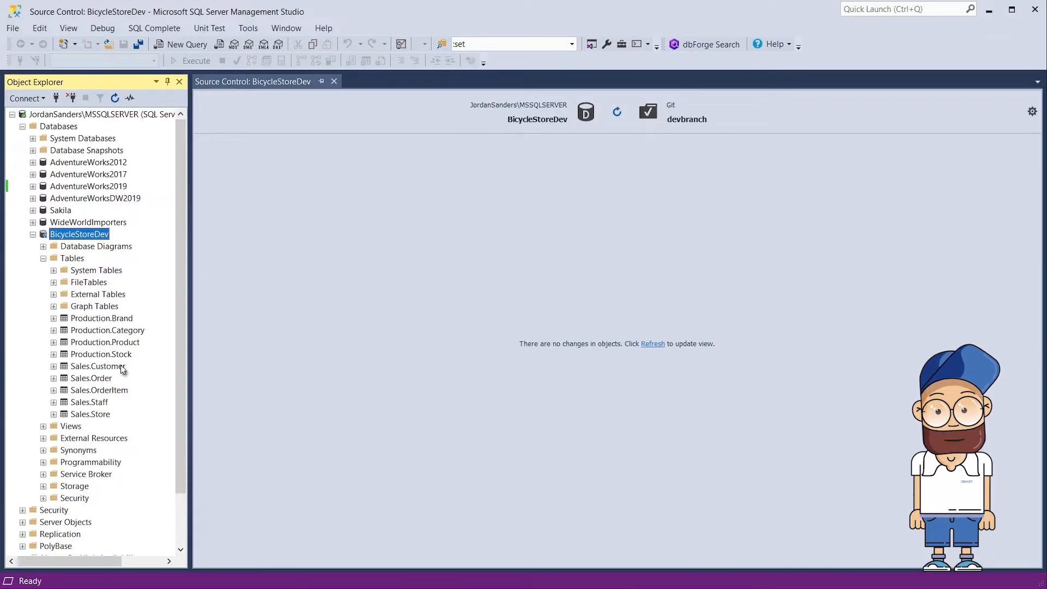
pyautogui.click(98, 367)
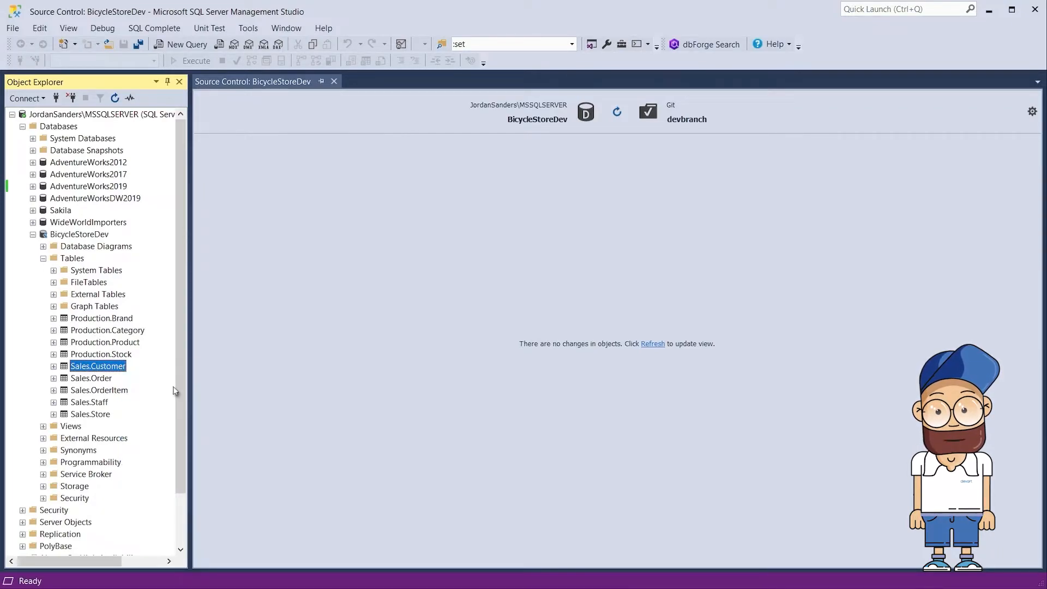
# Add a nullable Skype varchar(255) column to Sales.Customer in the designer and save it.
pyautogui.doubleClick(98, 366)
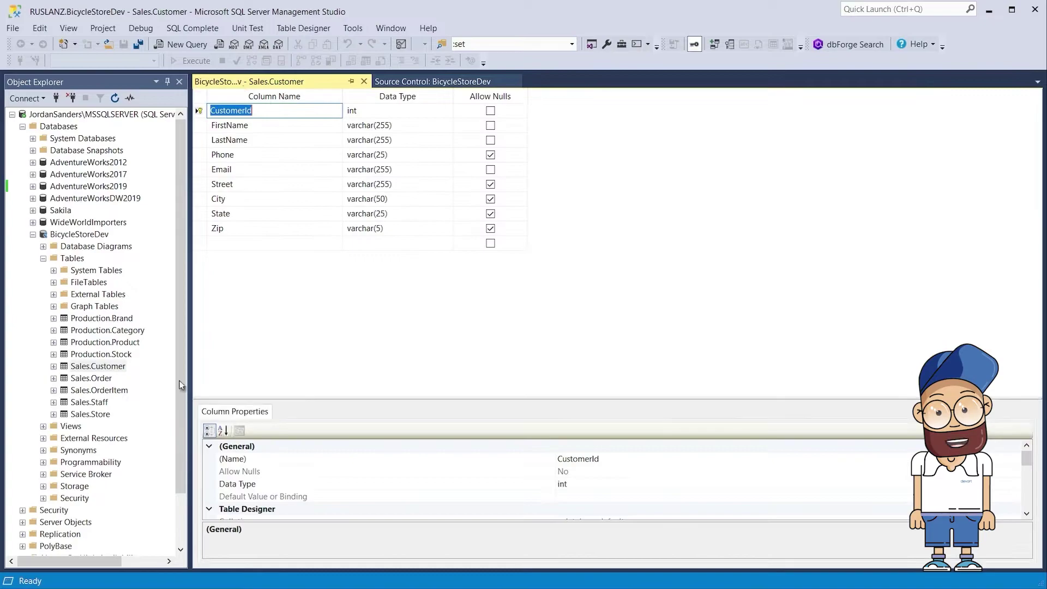
pyautogui.write('Skype')
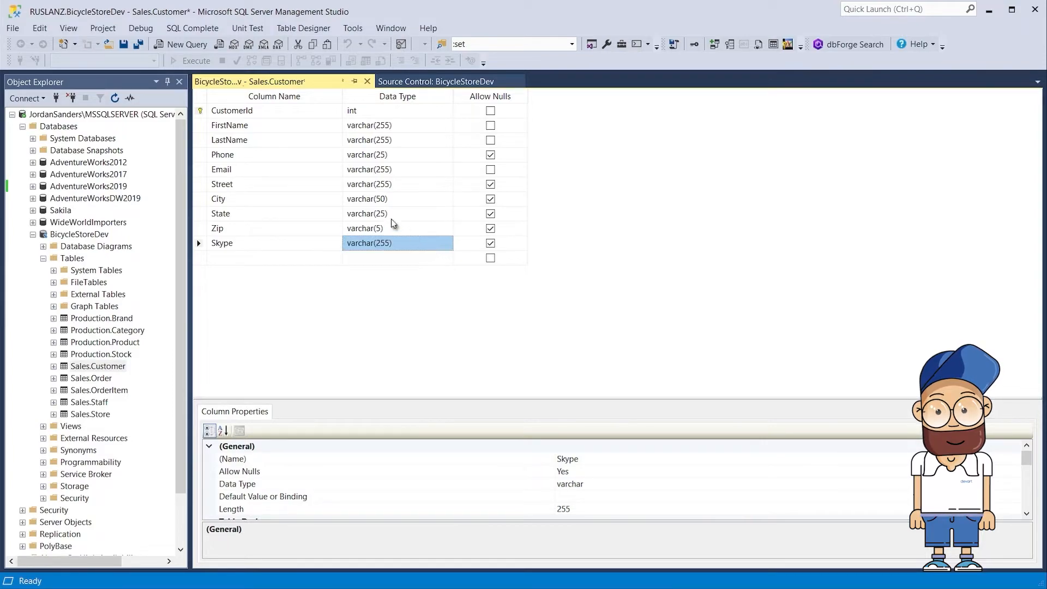
pyautogui.click(107, 44)
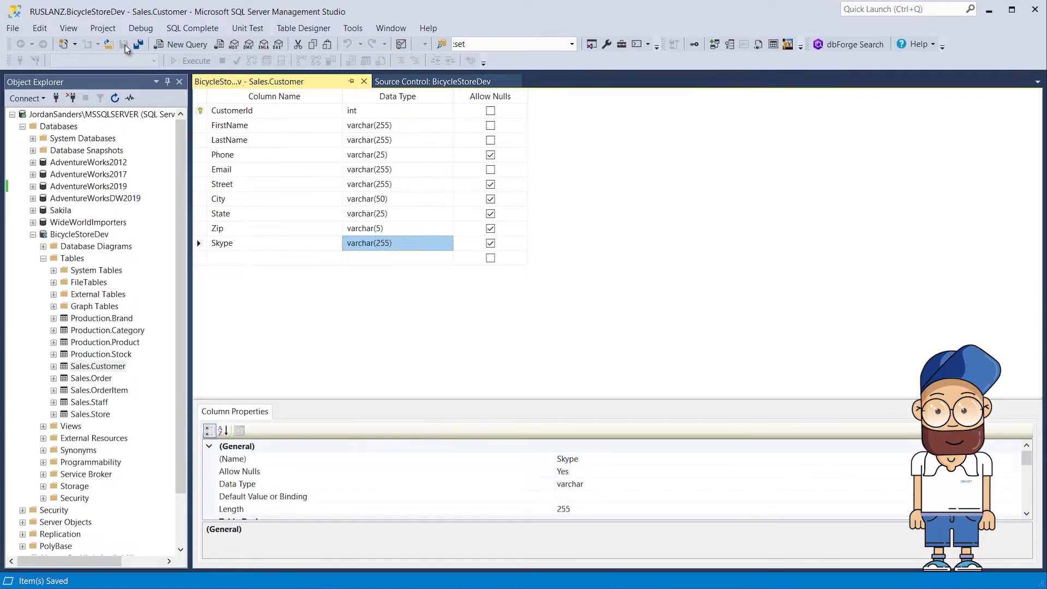
# Commit the Sales.Customer change to devbranch with the comment 'Add a new column'.
pyautogui.click(438, 80)
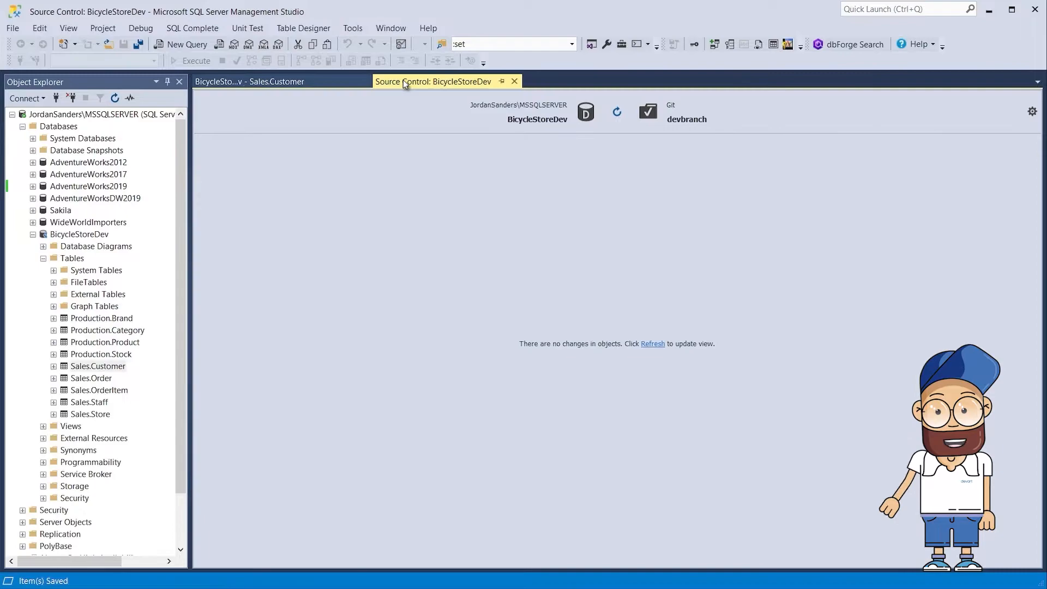
pyautogui.click(617, 111)
pyautogui.write('Add a new')
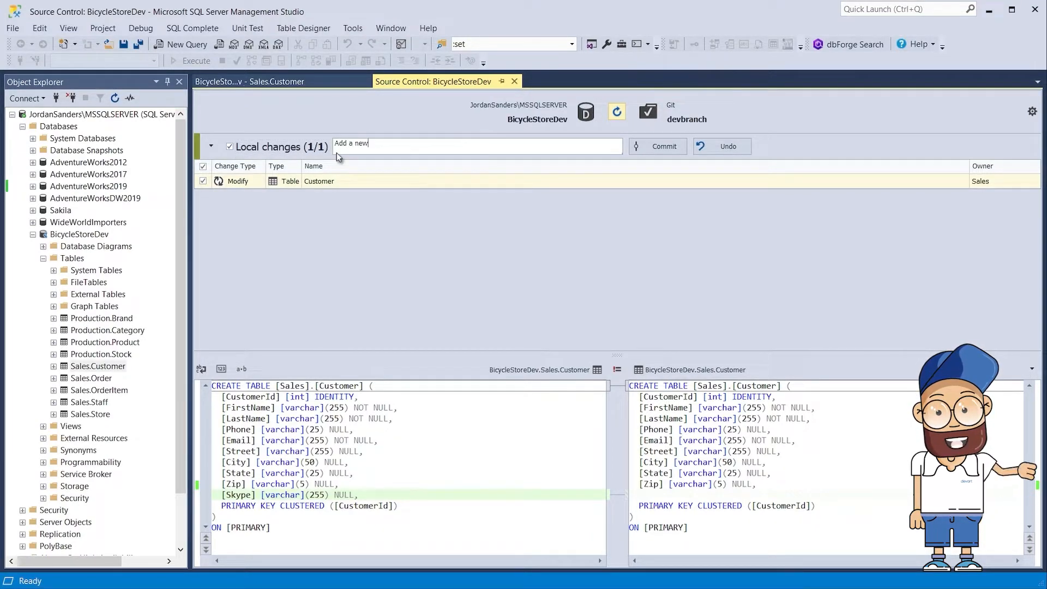
pyautogui.write('column')
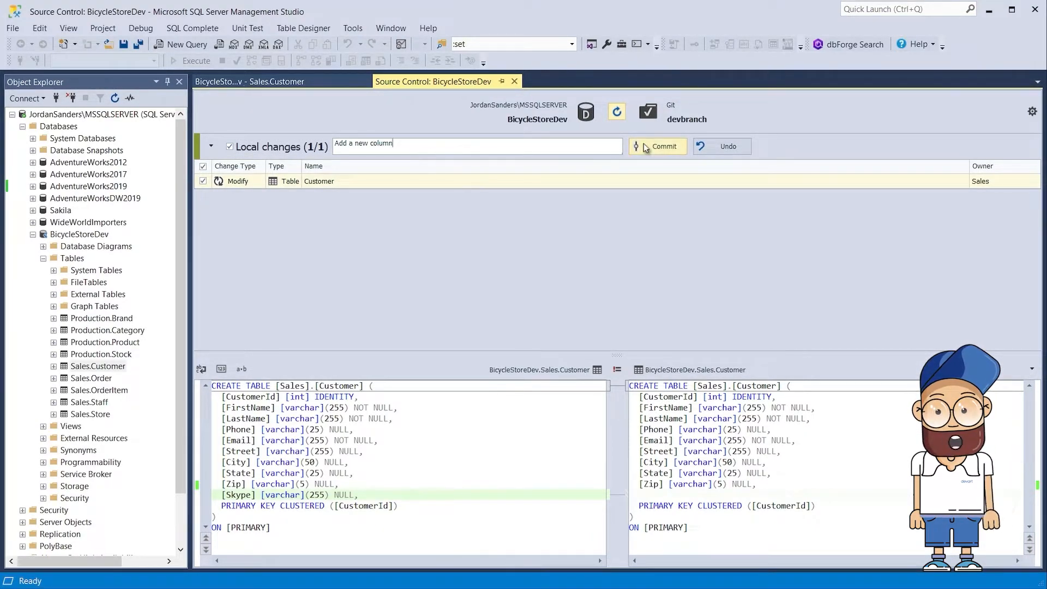
pyautogui.click(661, 146)
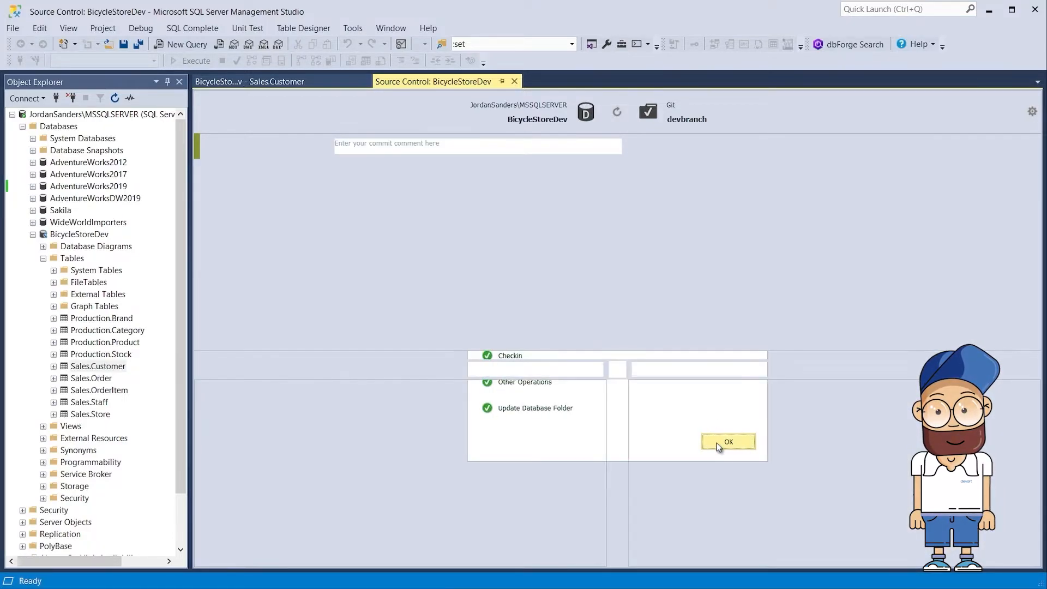
pyautogui.click(727, 442)
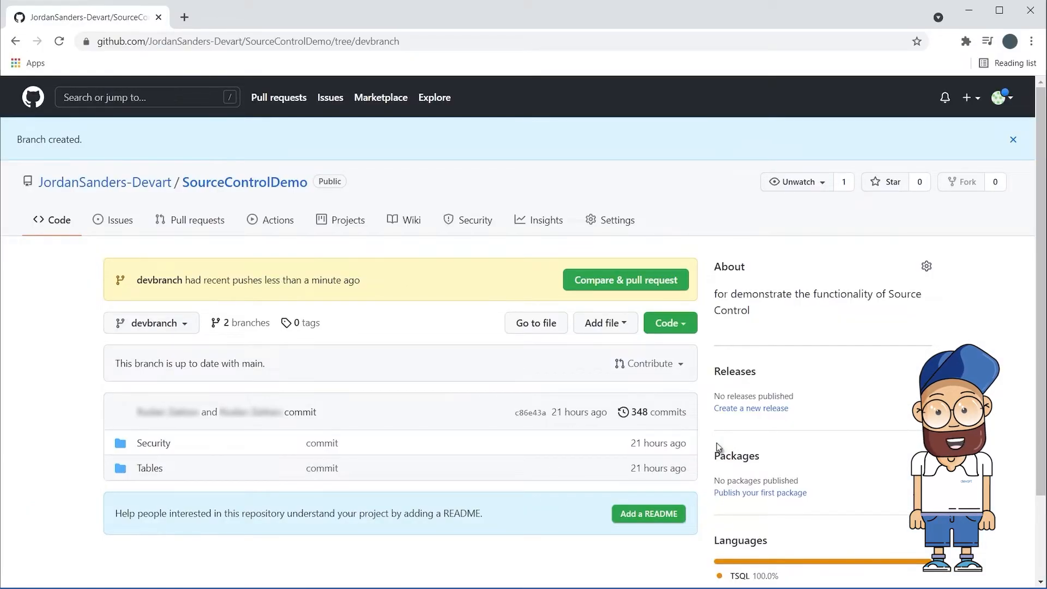
# Compare devbranch against main and create pull request #57 'Add a new column'.
pyautogui.click(626, 279)
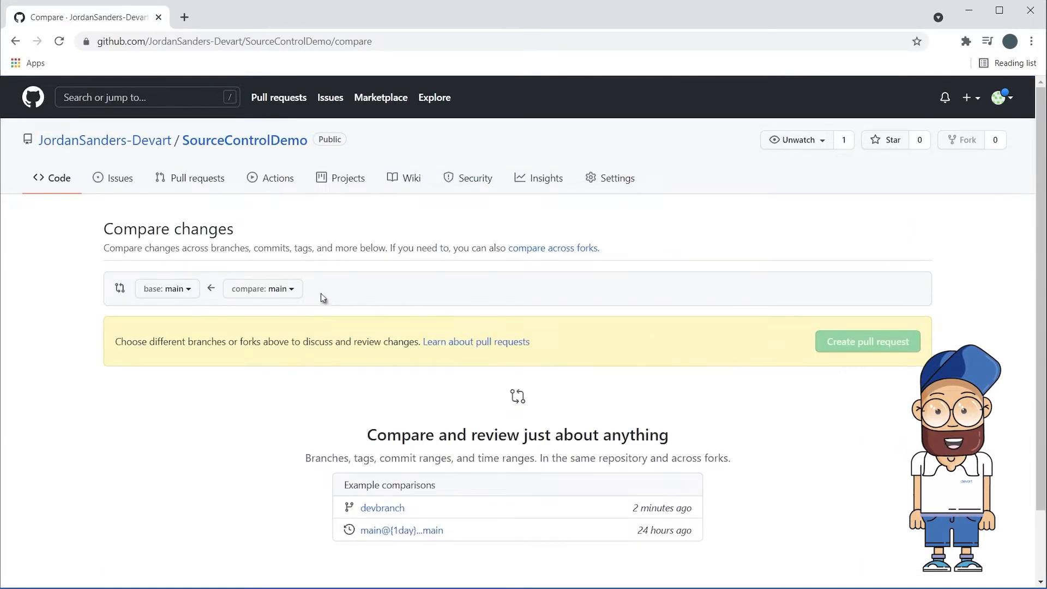
pyautogui.click(262, 288)
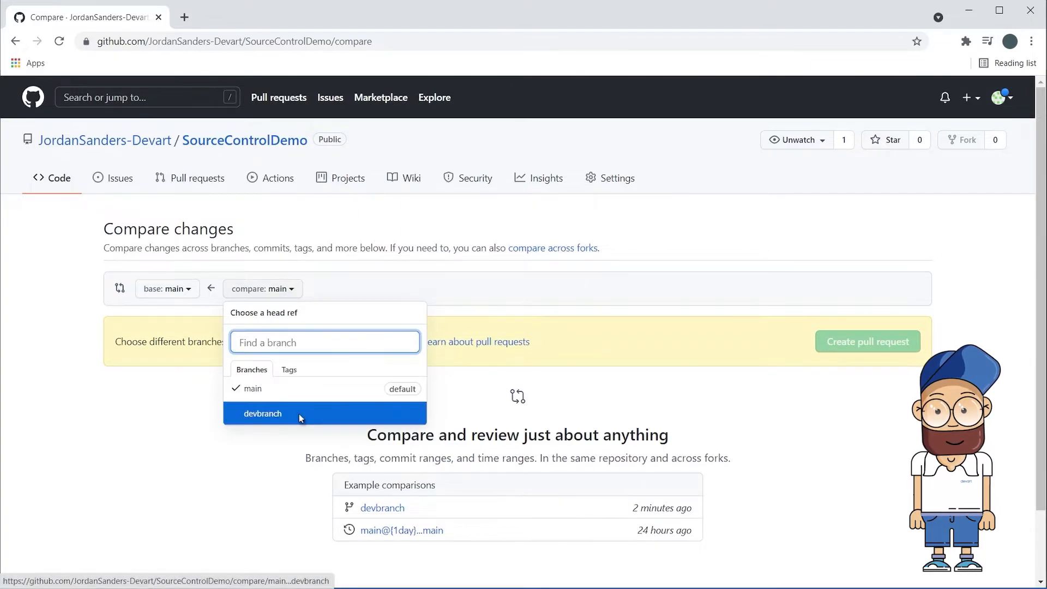
pyautogui.click(263, 414)
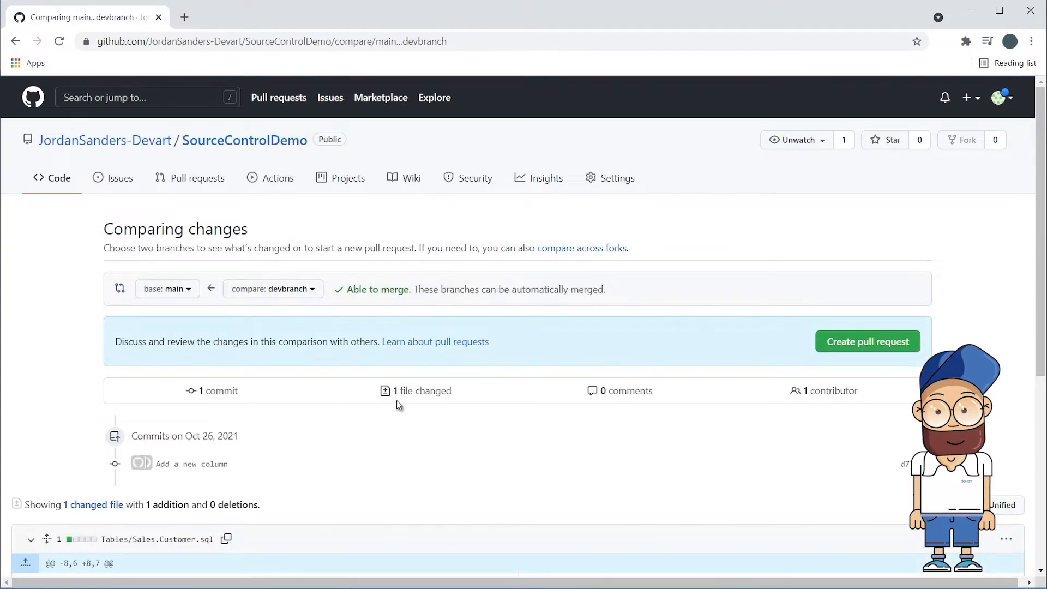
pyautogui.click(869, 342)
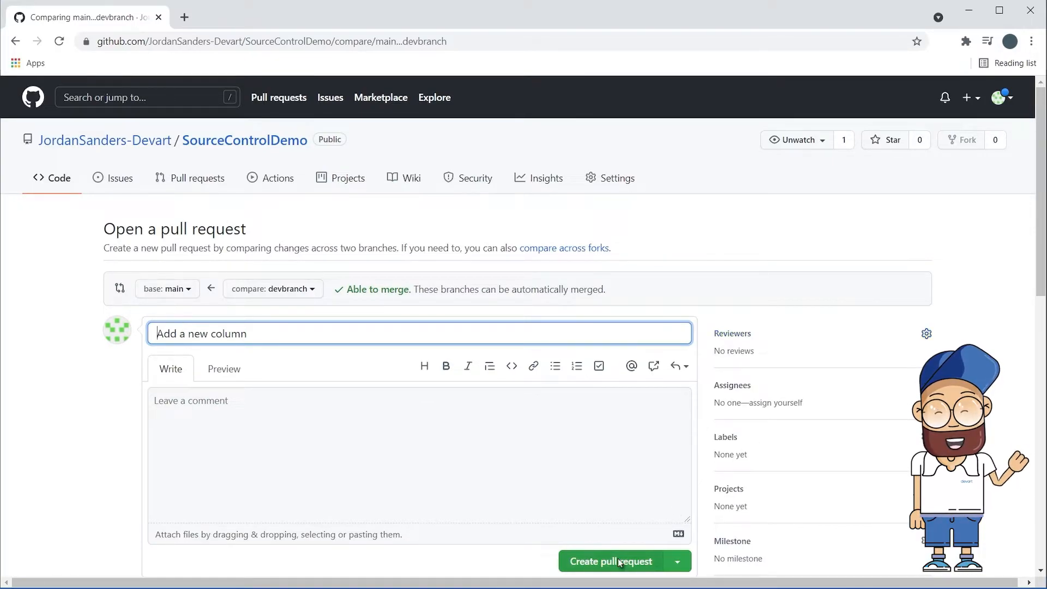
pyautogui.click(610, 561)
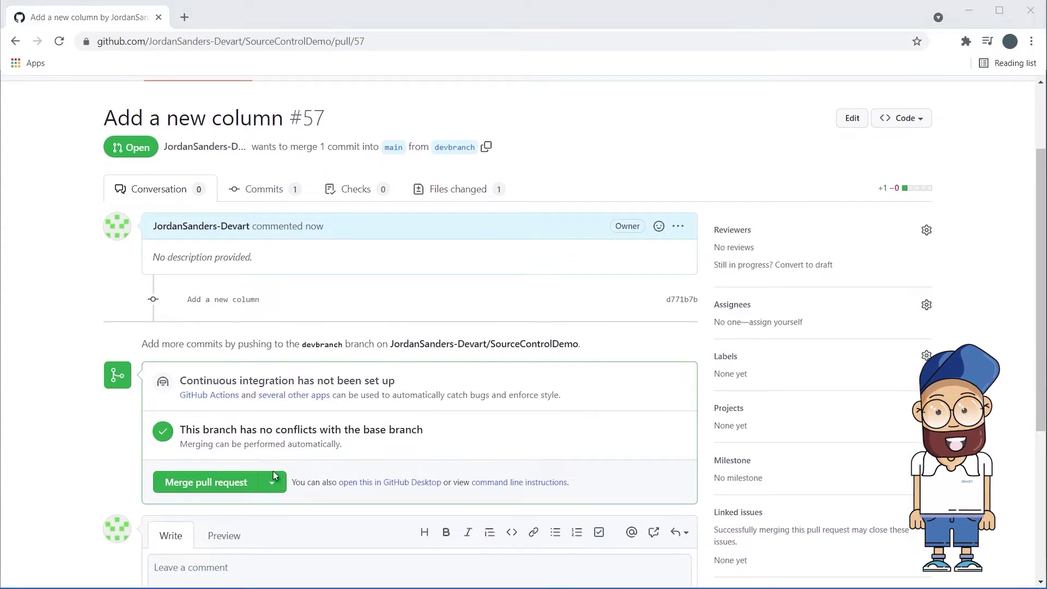
# Merge pull request #57 into main and confirm the merge.
pyautogui.click(207, 482)
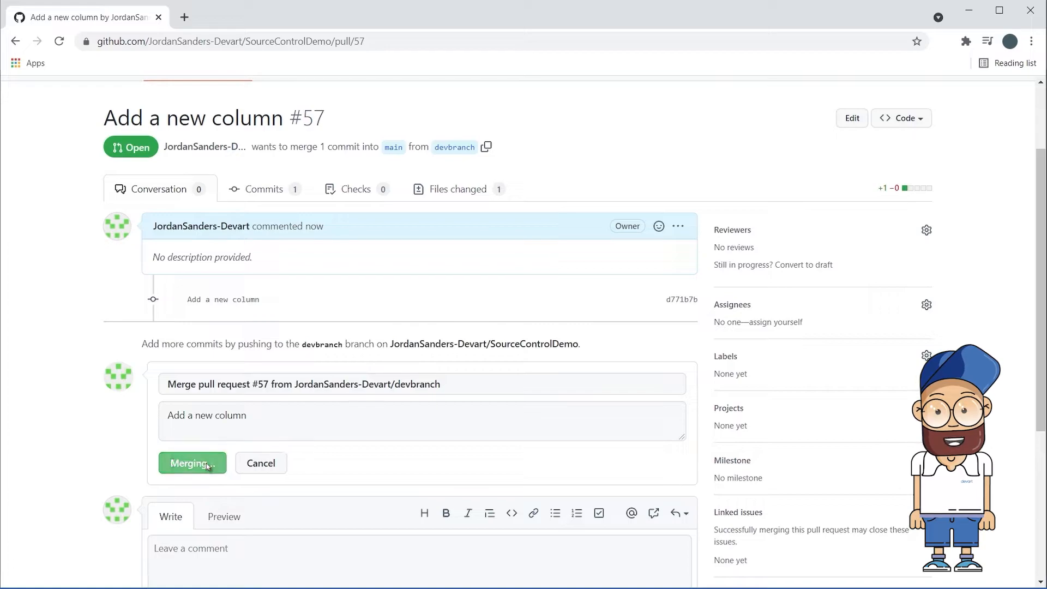
pyautogui.click(192, 462)
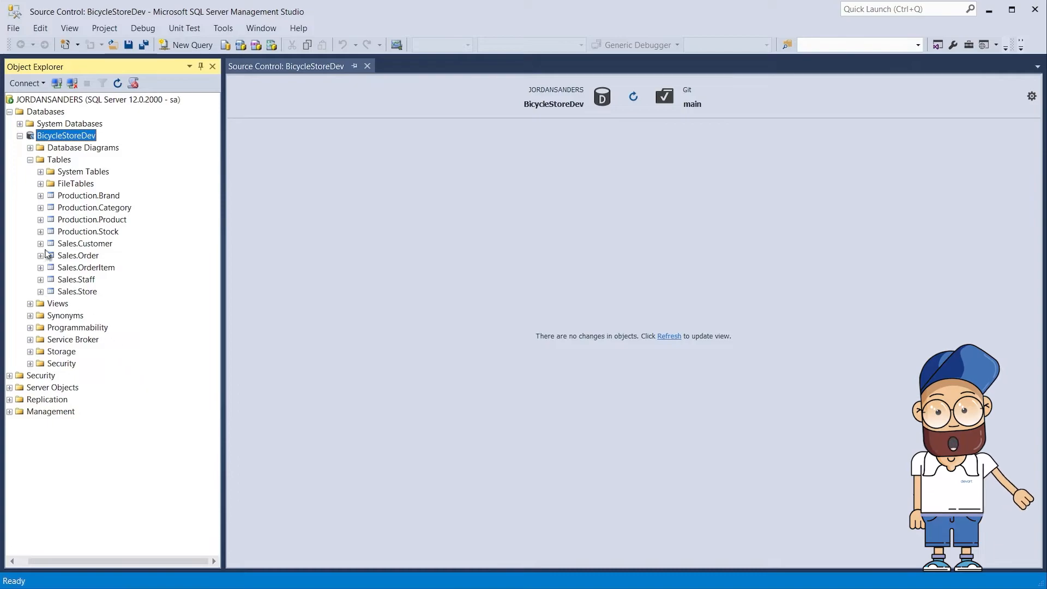
# Add a Skype column of type varchar(200) to Sales.Customer in the table designer on main.
pyautogui.click(40, 243)
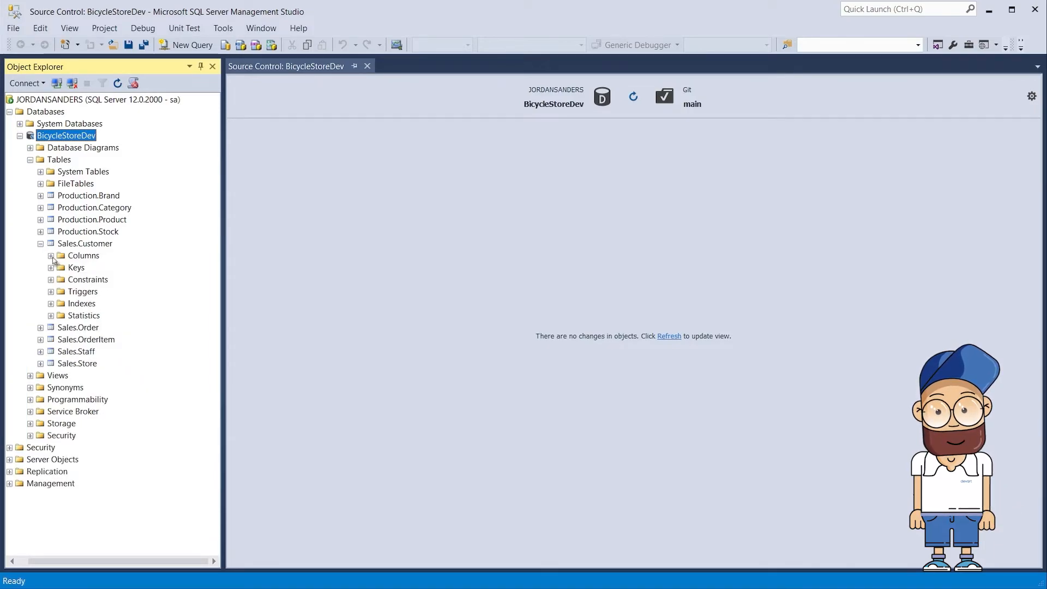
pyautogui.click(50, 255)
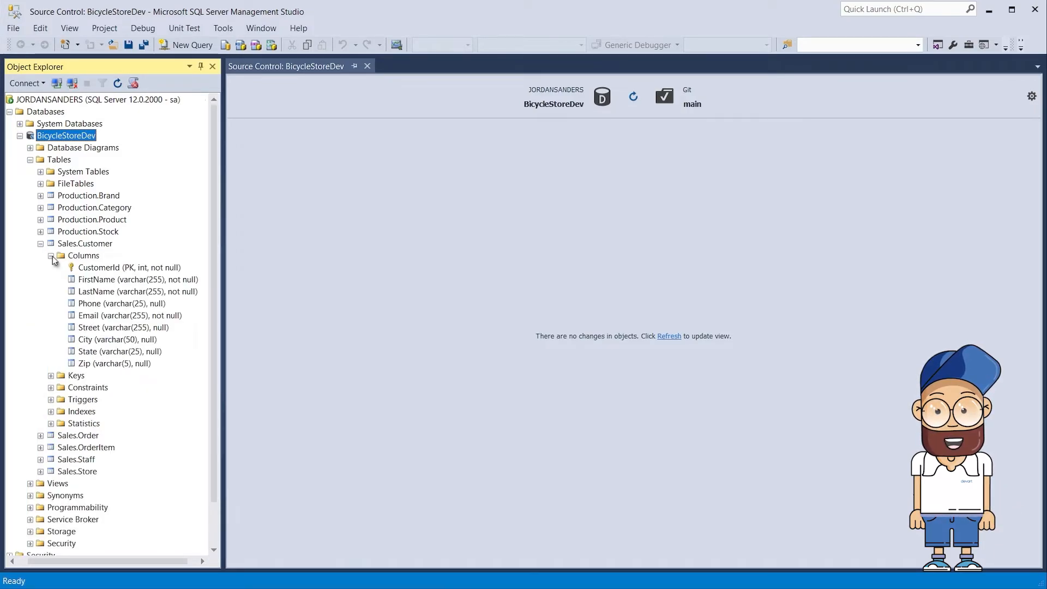
pyautogui.click(83, 255)
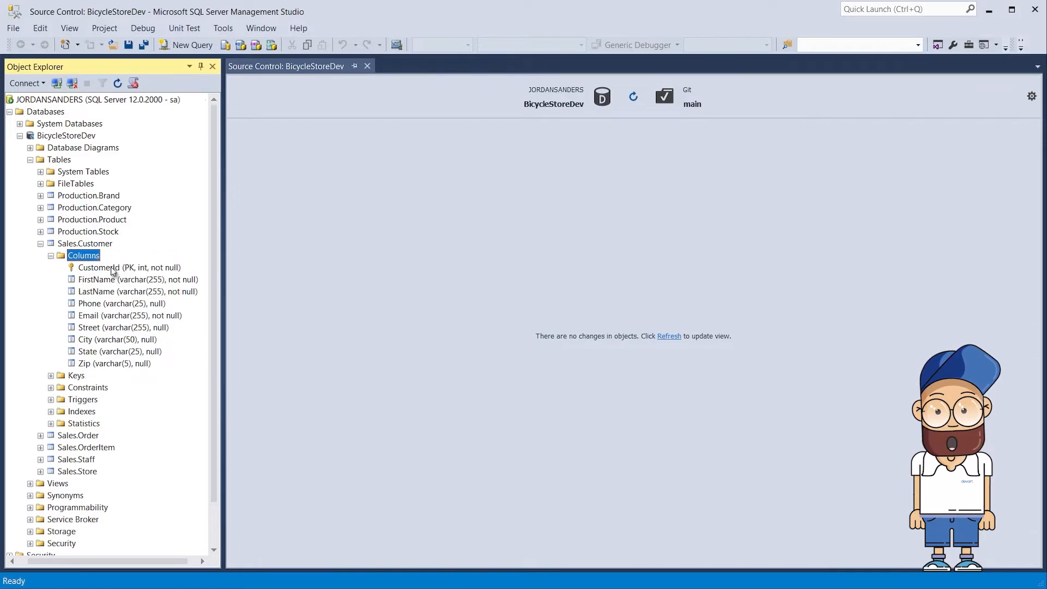
pyautogui.doubleClick(84, 255)
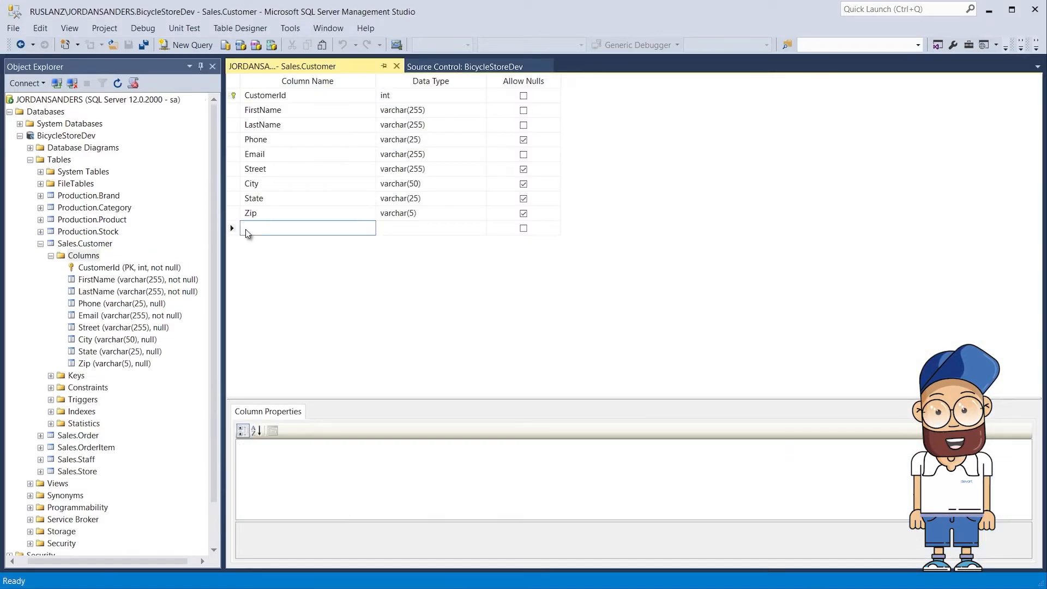
pyautogui.write('Skype')
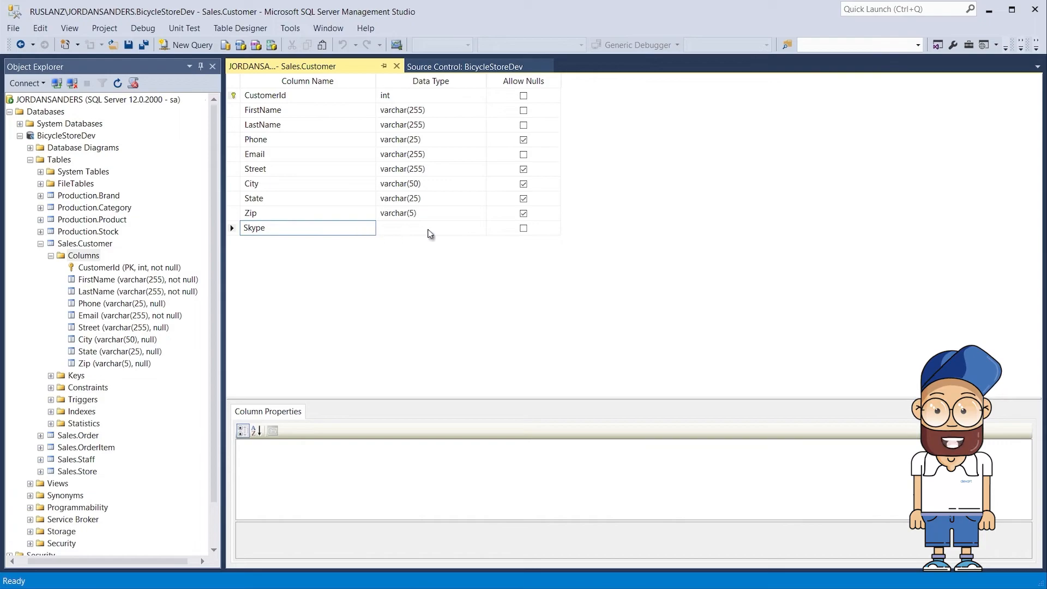
pyautogui.write('varchar(200)')
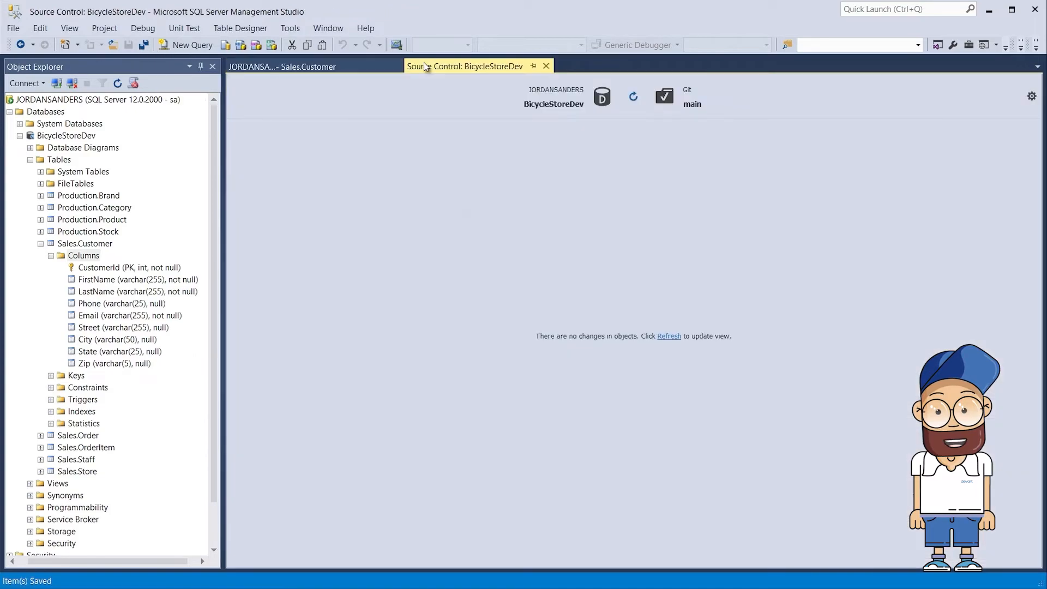
# Refresh against main and resolve the Customer conflict with Get Local, keeping varchar(200) Skype.
pyautogui.click(633, 96)
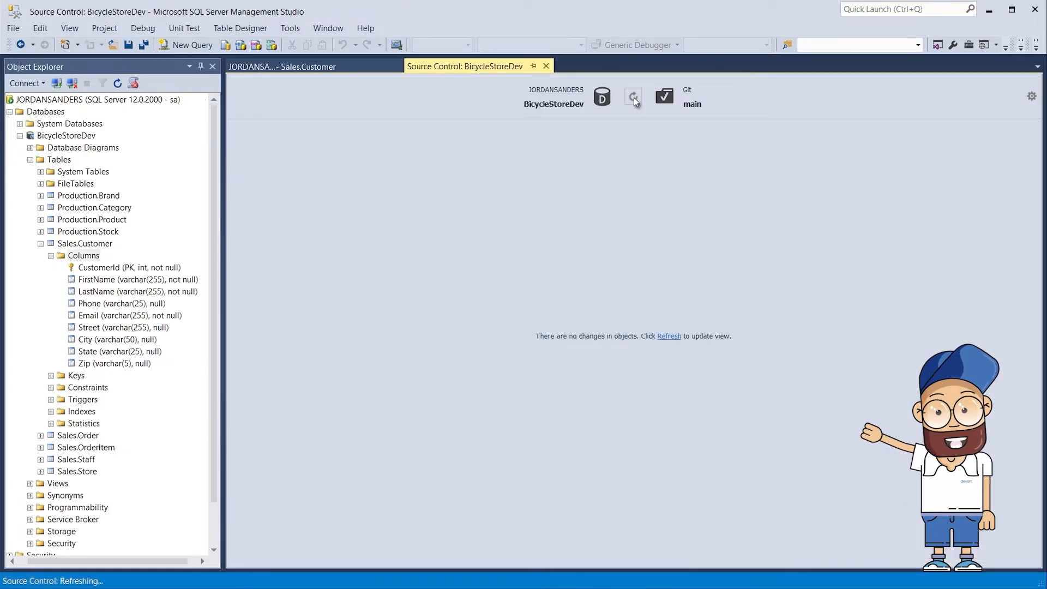
pyautogui.click(633, 96)
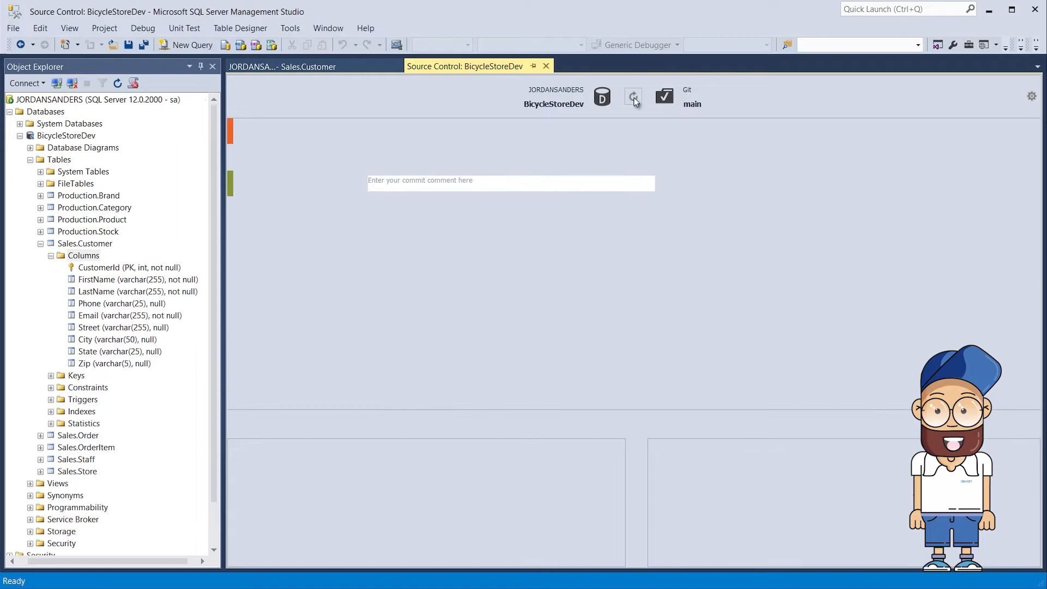
pyautogui.click(633, 96)
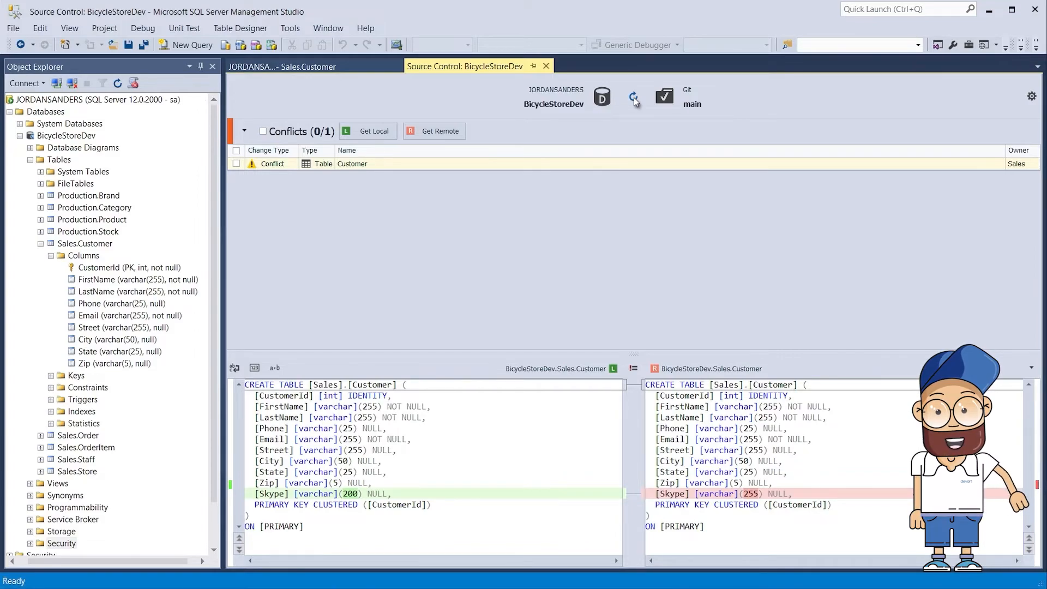
pyautogui.moveTo(272, 164)
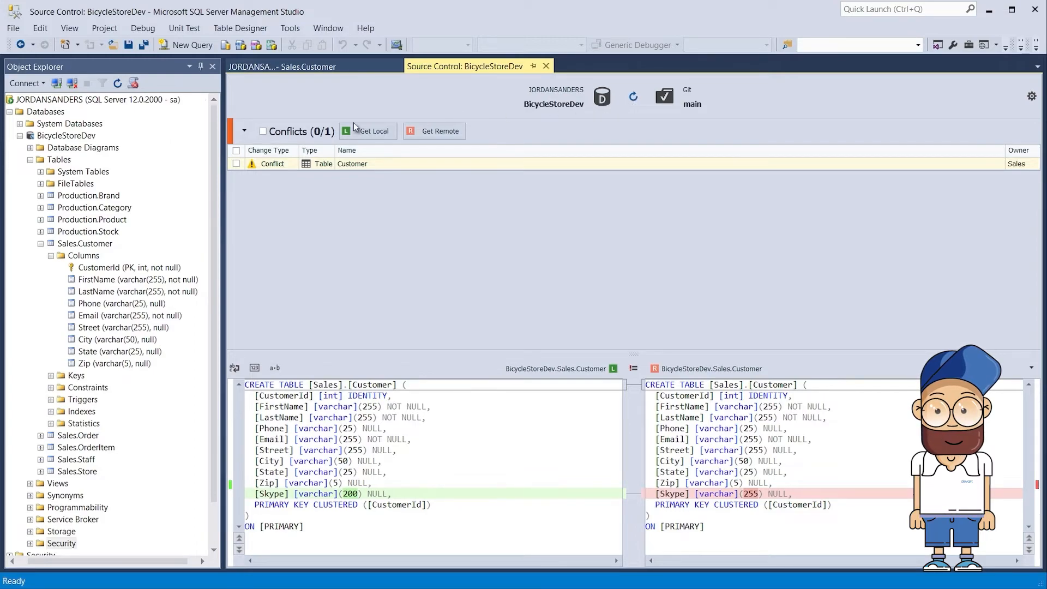
pyautogui.click(262, 131)
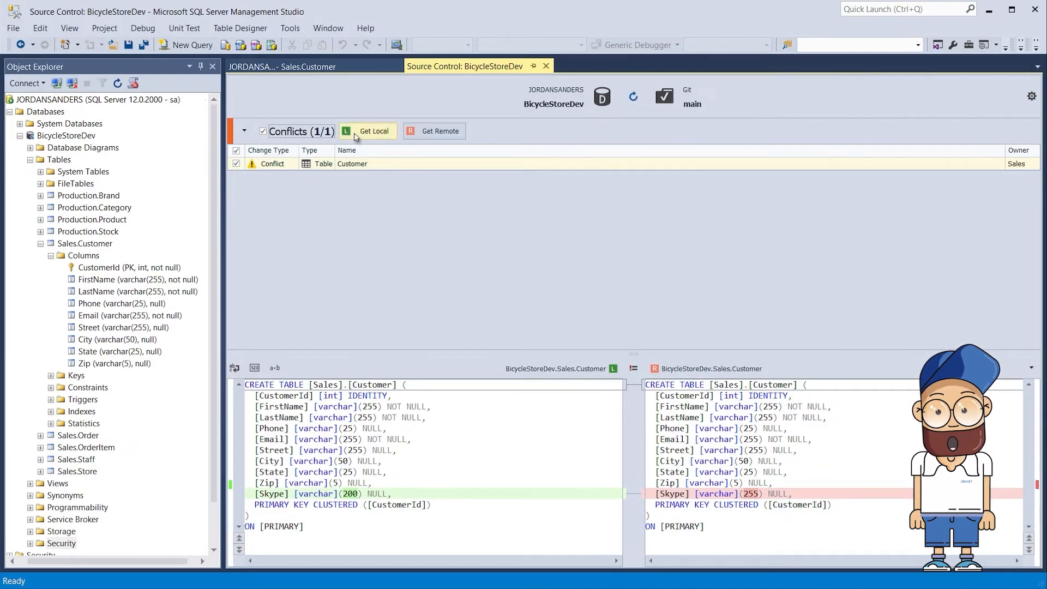
pyautogui.click(366, 131)
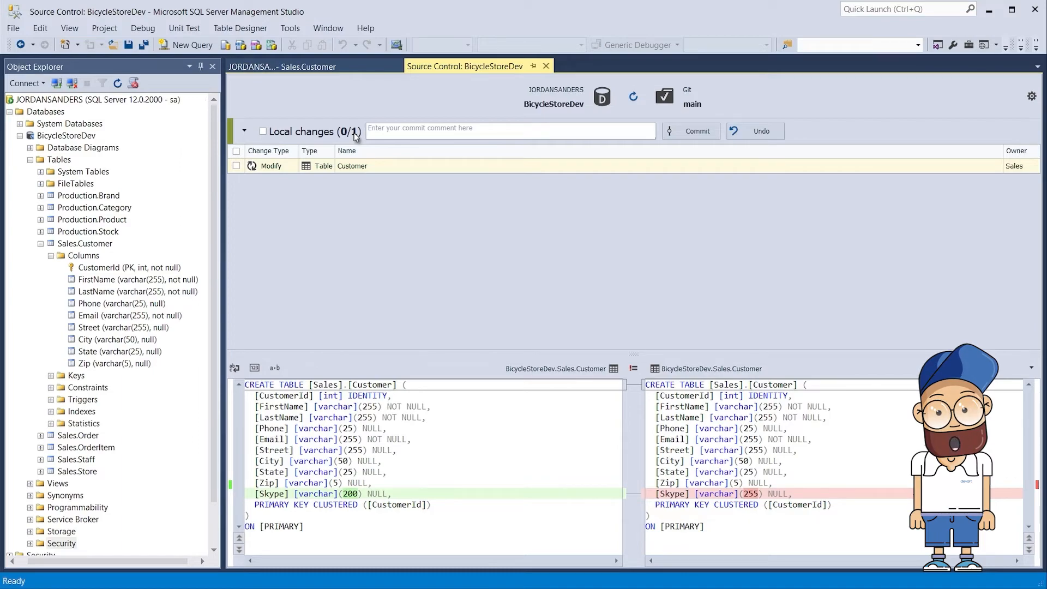
# Commit the Customer change to main with the message 'Add Skype column'.
pyautogui.click(262, 131)
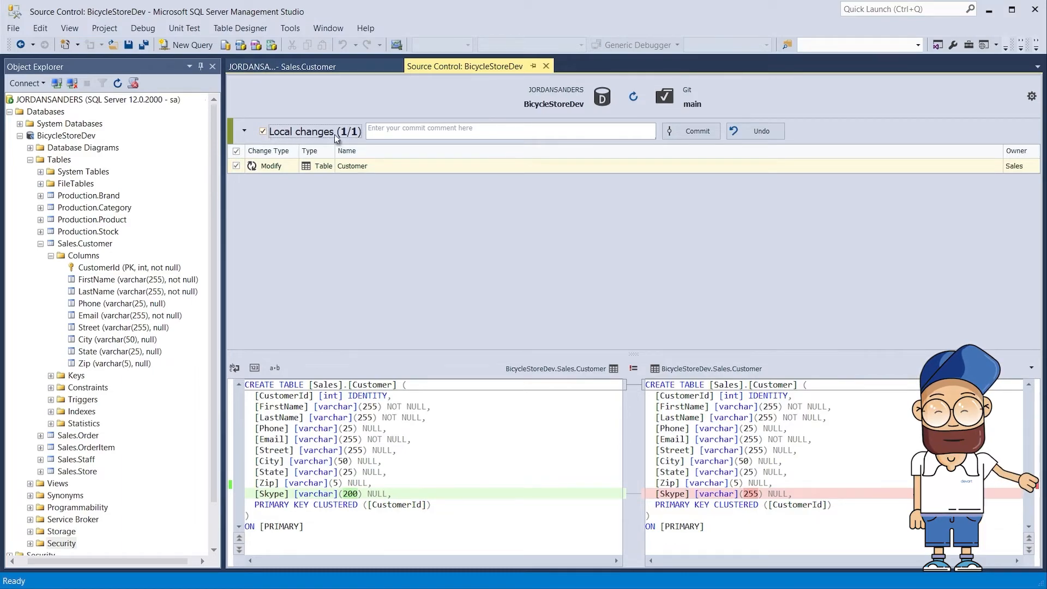
pyautogui.write('Add Skype column')
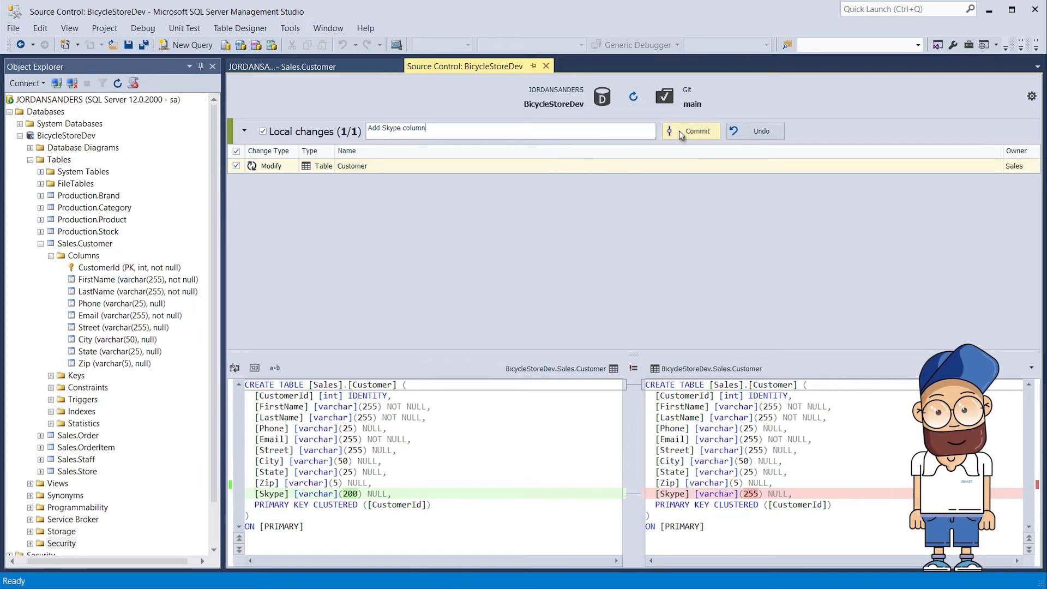
pyautogui.click(696, 131)
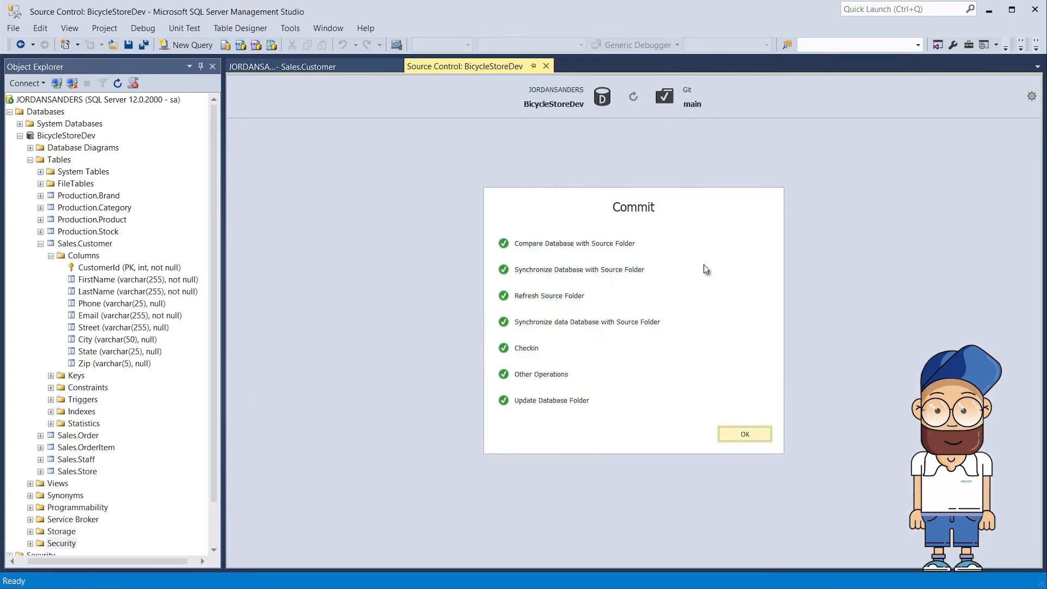
pyautogui.click(745, 434)
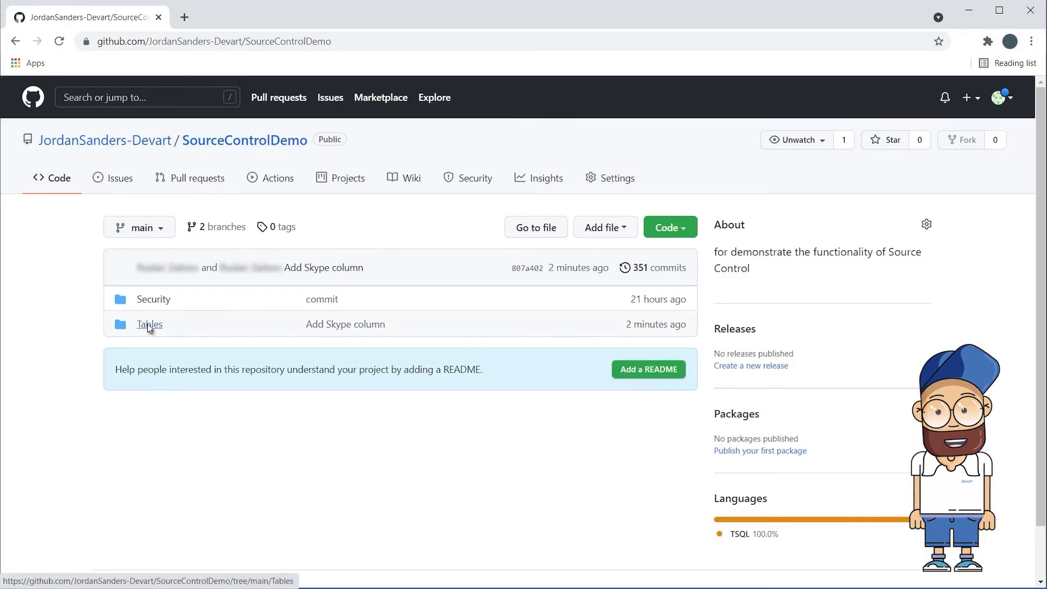
# View Sales.Customer.sql under Tables on main to confirm Skype is varchar(200).
pyautogui.click(149, 325)
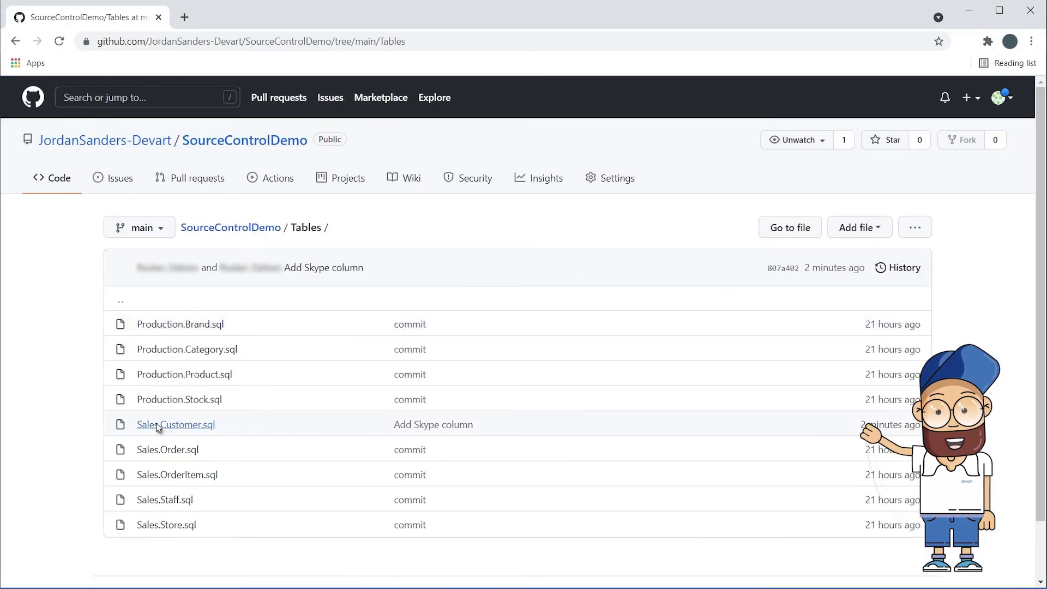
pyautogui.click(174, 425)
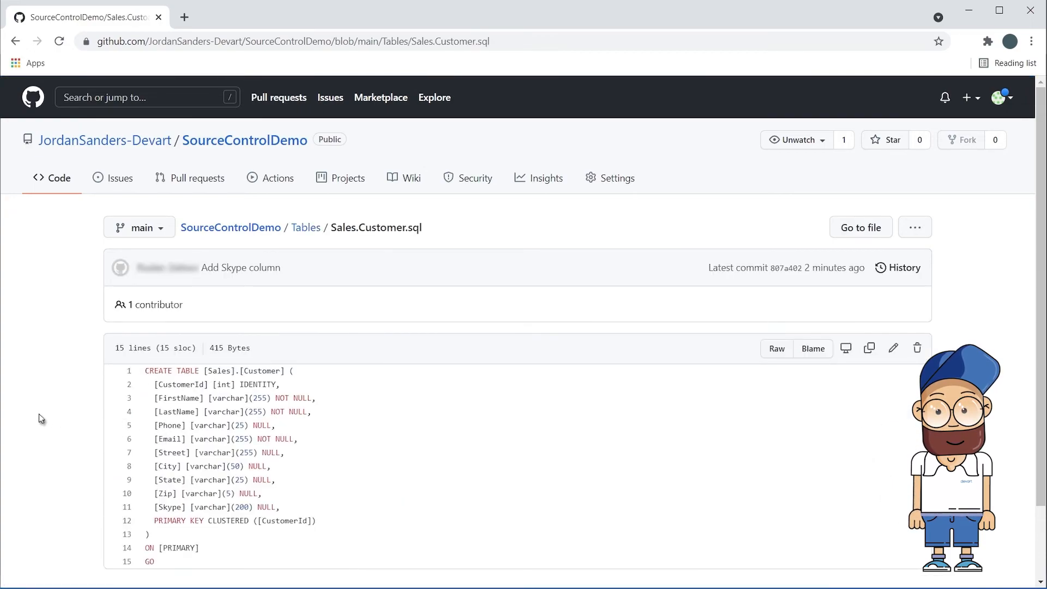